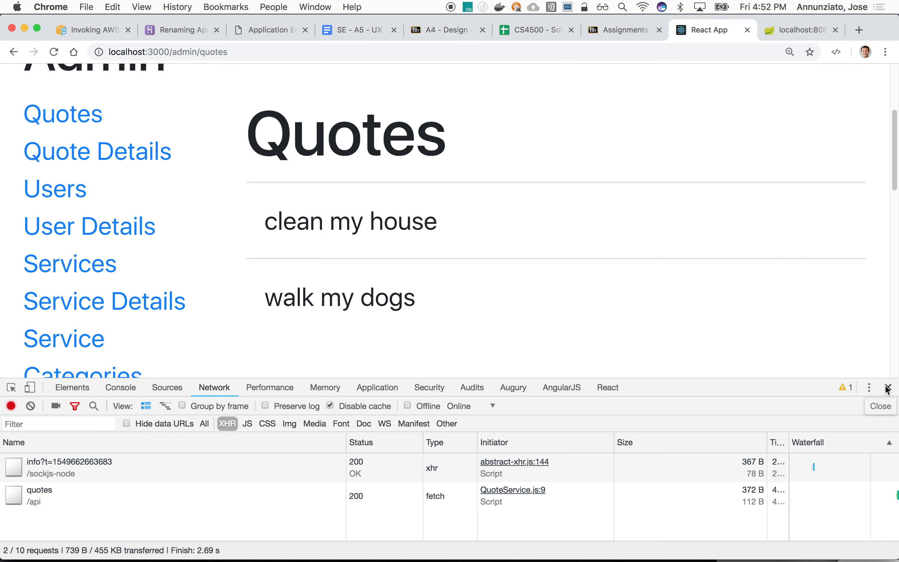
# Close DevTools and navigate to the admin Quote Details page from the sidebar.
pyautogui.click(886, 386)
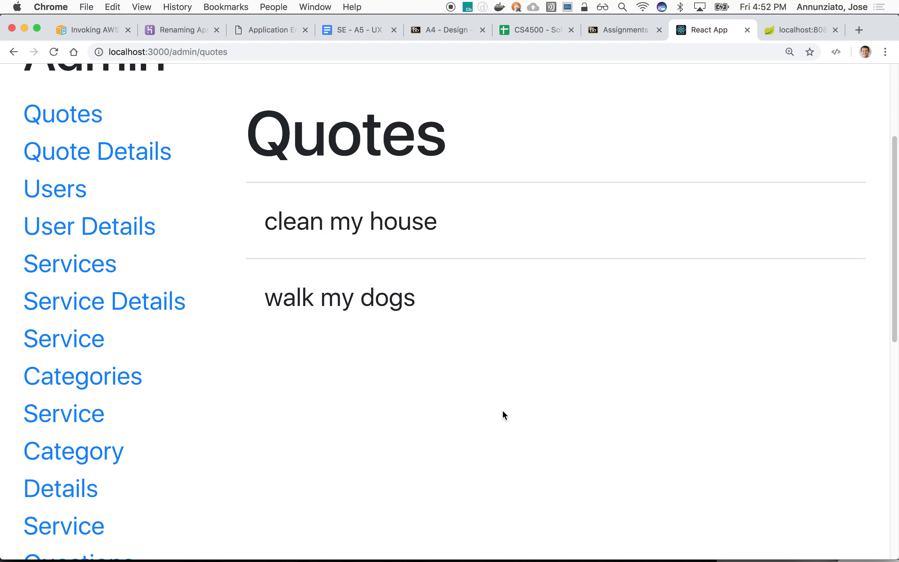
pyautogui.click(98, 151)
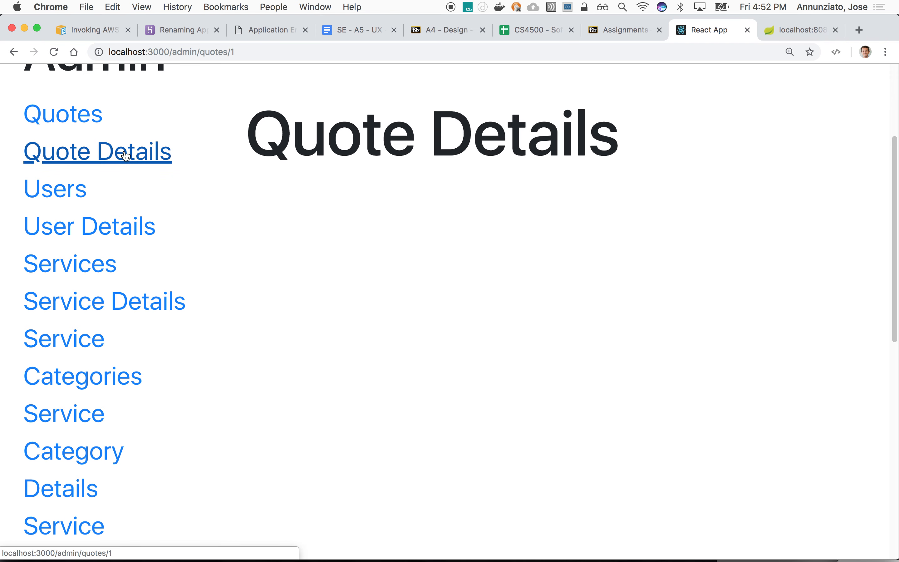
pyautogui.moveTo(402, 295)
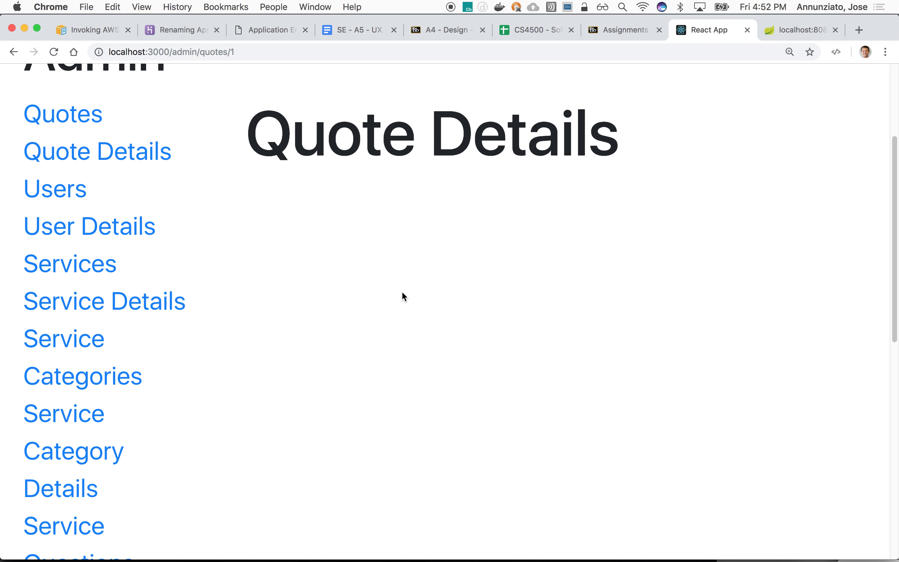
pyautogui.moveTo(398, 277)
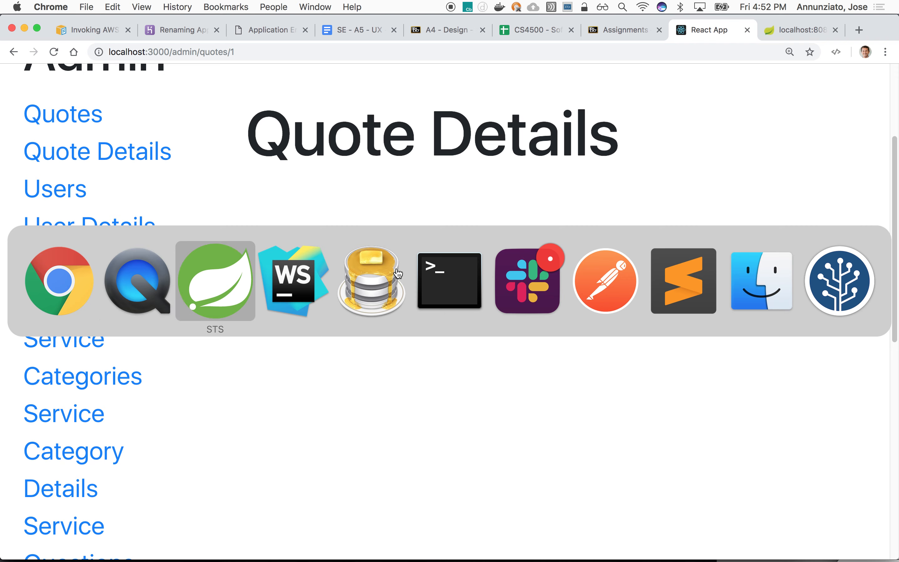
# Switch to WebStorm and view Quotes.js with its constructor next to QuoteDetails.js.
pyautogui.click(294, 280)
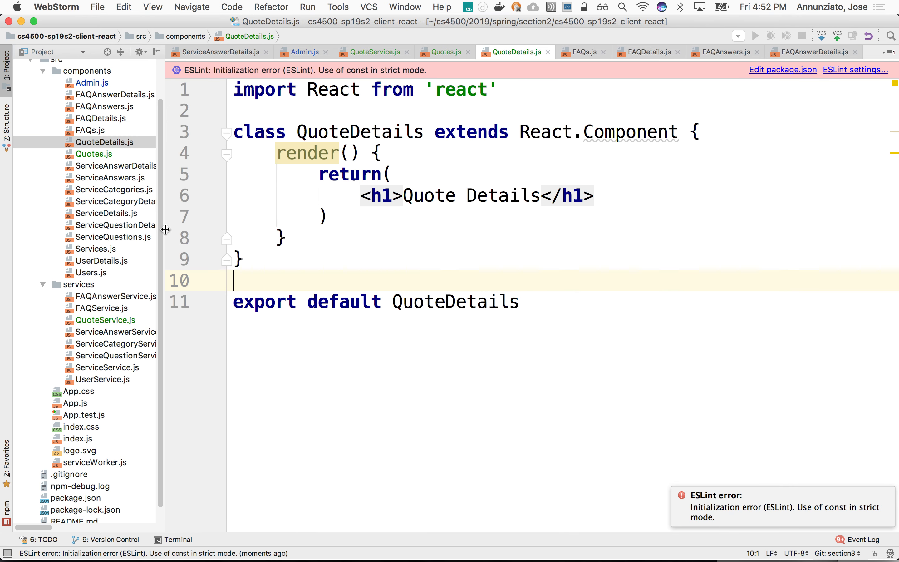
pyautogui.moveTo(576, 284)
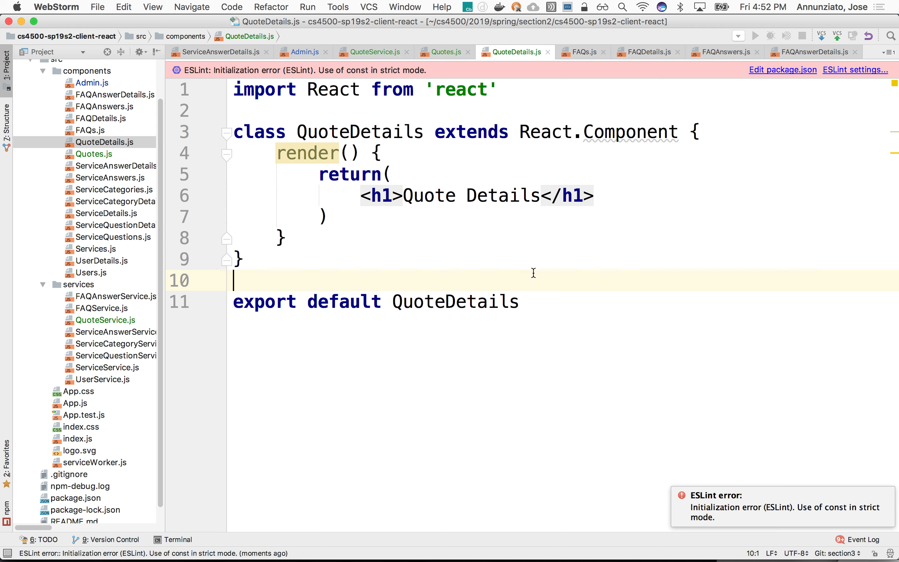
pyautogui.moveTo(319, 185)
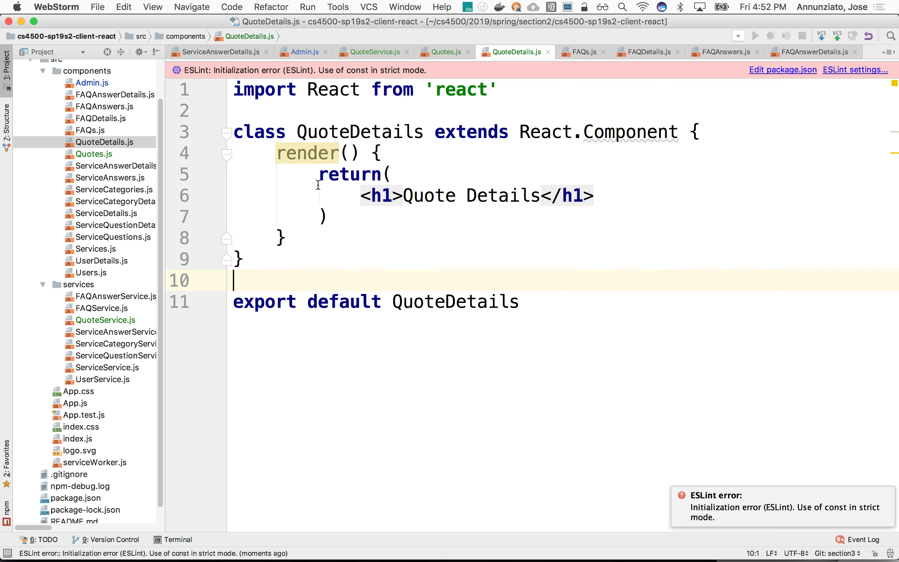
pyautogui.click(94, 154)
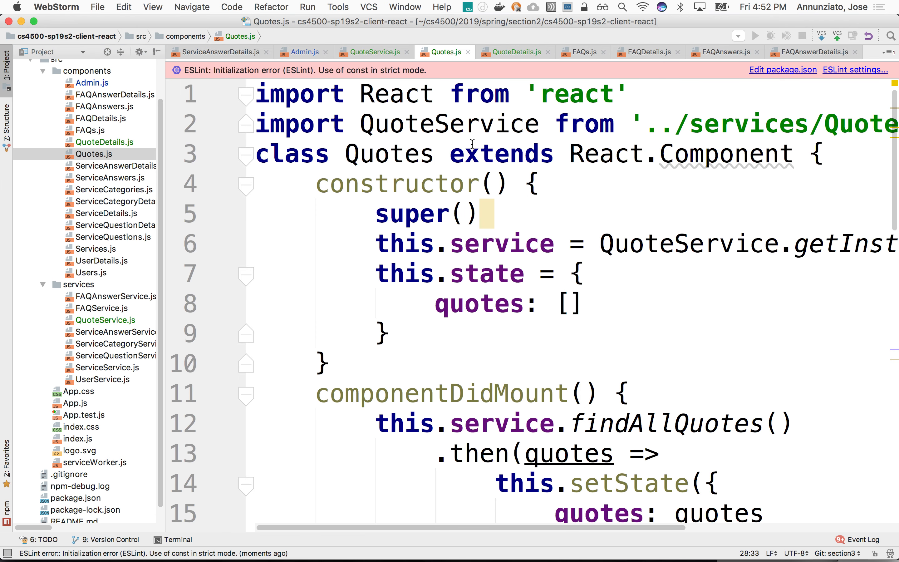
pyautogui.press('ctrl+tab')
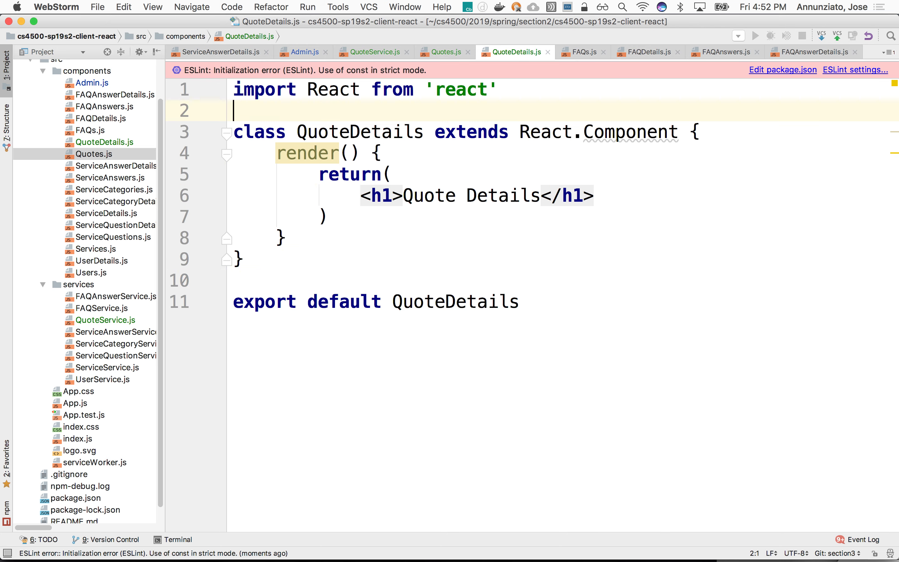
pyautogui.click(442, 52)
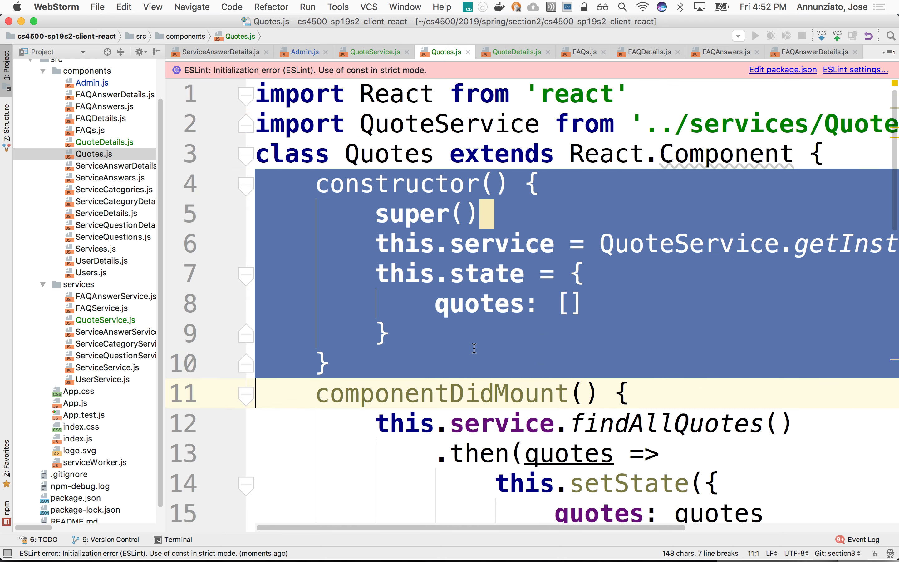
# Copy the quotes state constructor and componentDidMount fetch from Quotes.js into QuoteDetails.js with the QuoteService import.
pyautogui.click(512, 53)
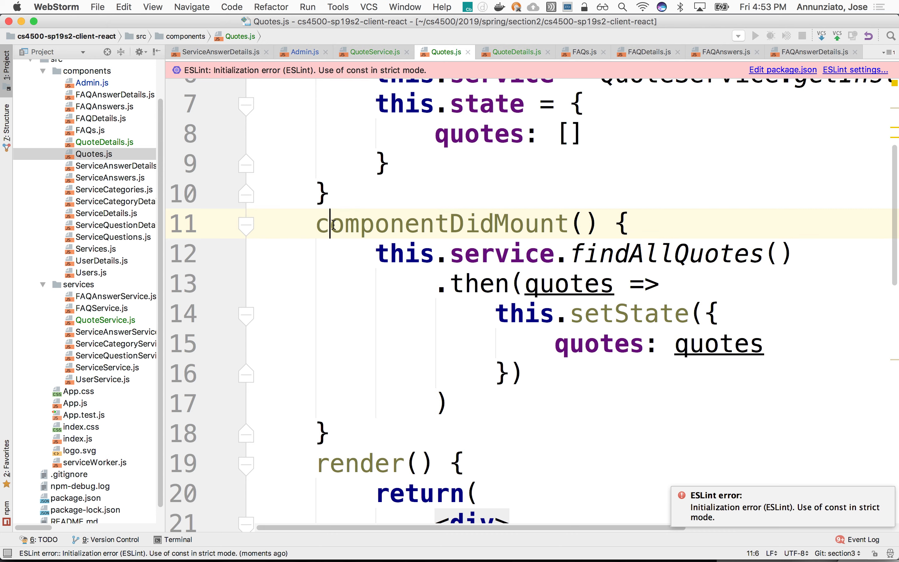
pyautogui.moveTo(329, 223); pyautogui.dragTo(405, 463)
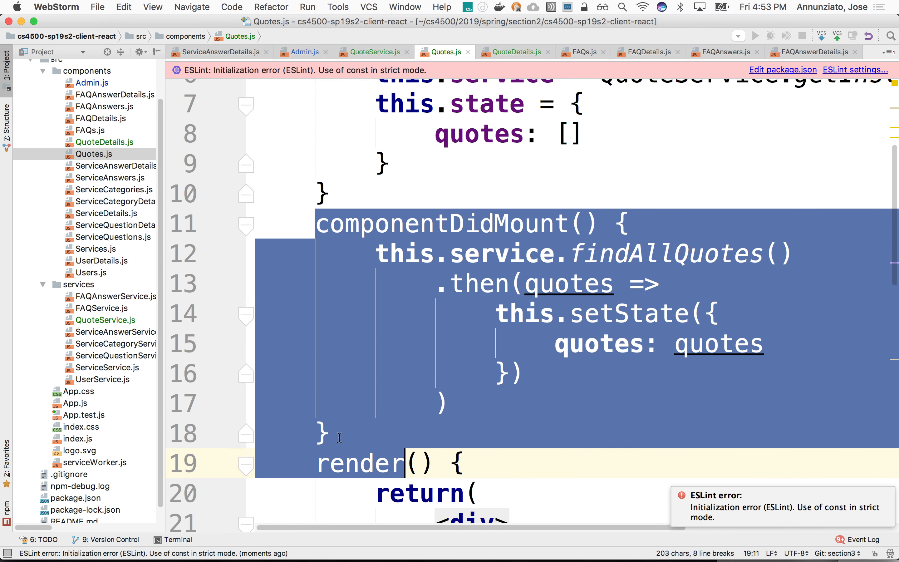
pyautogui.press('Backspace')
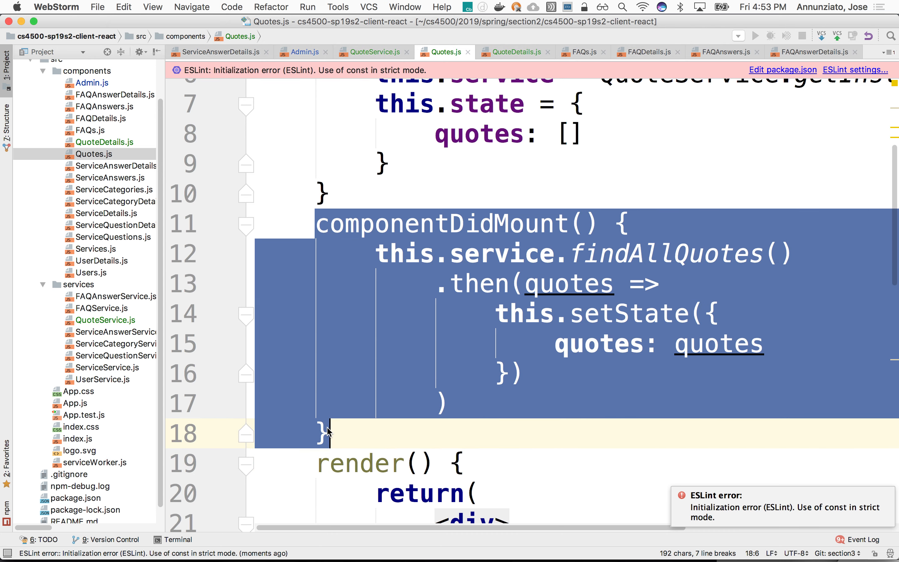
pyautogui.click(514, 53)
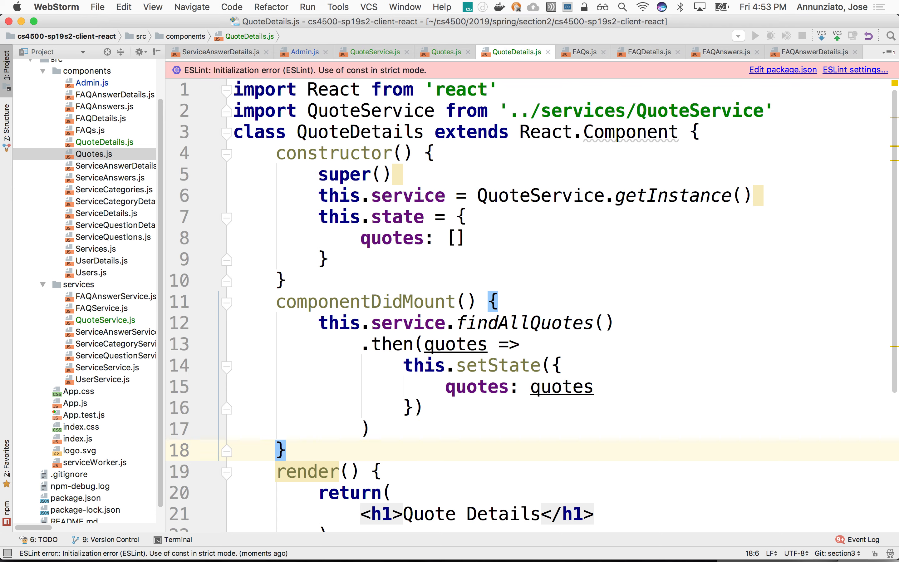
pyautogui.scroll(-3)
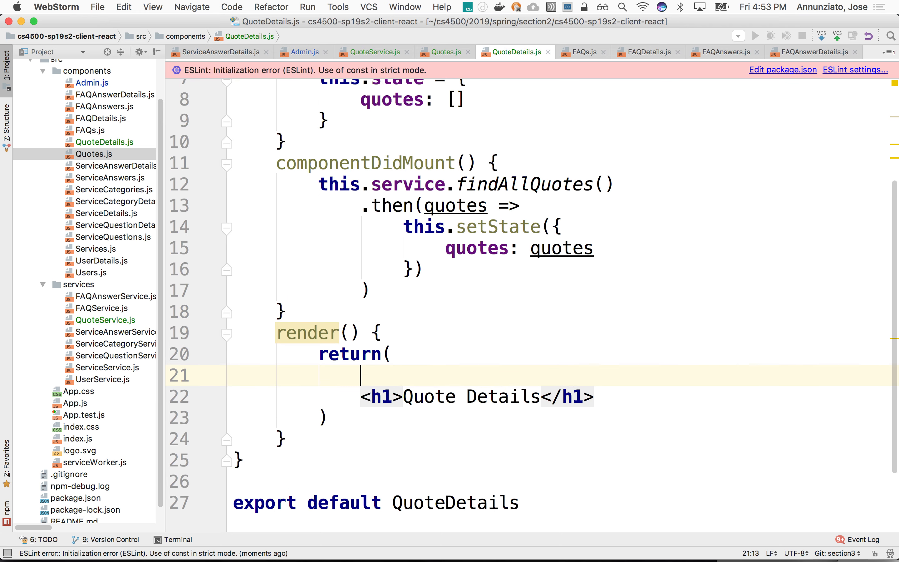
# Wrap the h1 in a <div> and add an empty <select className="form-control"> beneath it.
pyautogui.write('<div>')
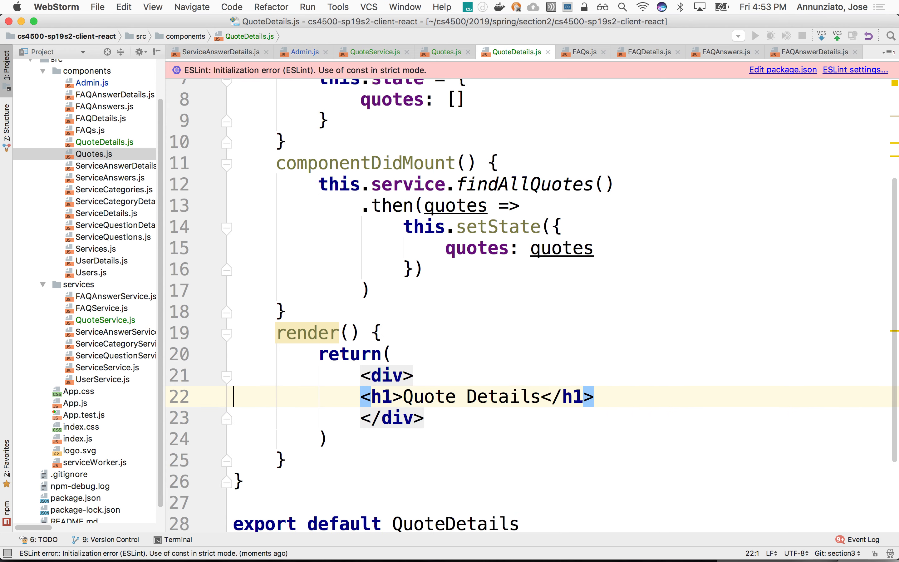
pyautogui.write('<')
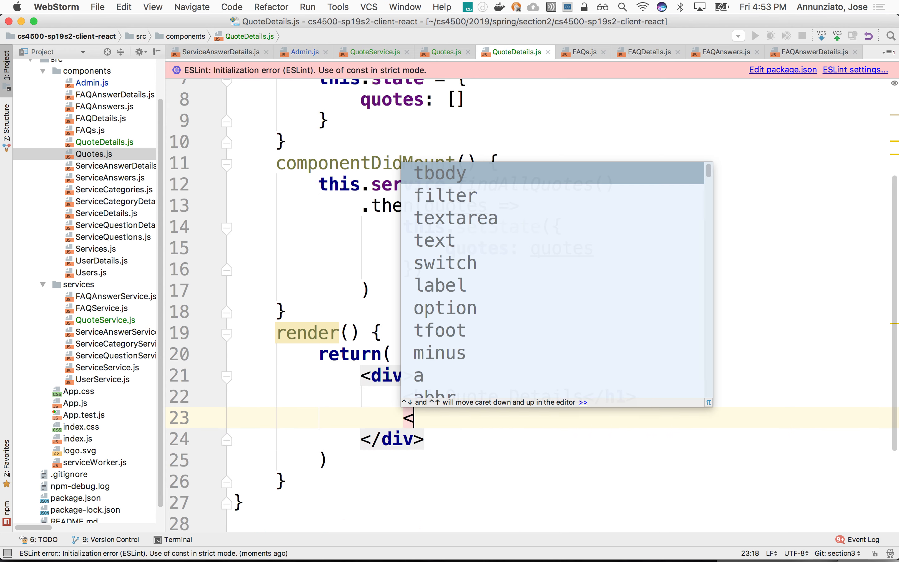
pyautogui.write('select className="')
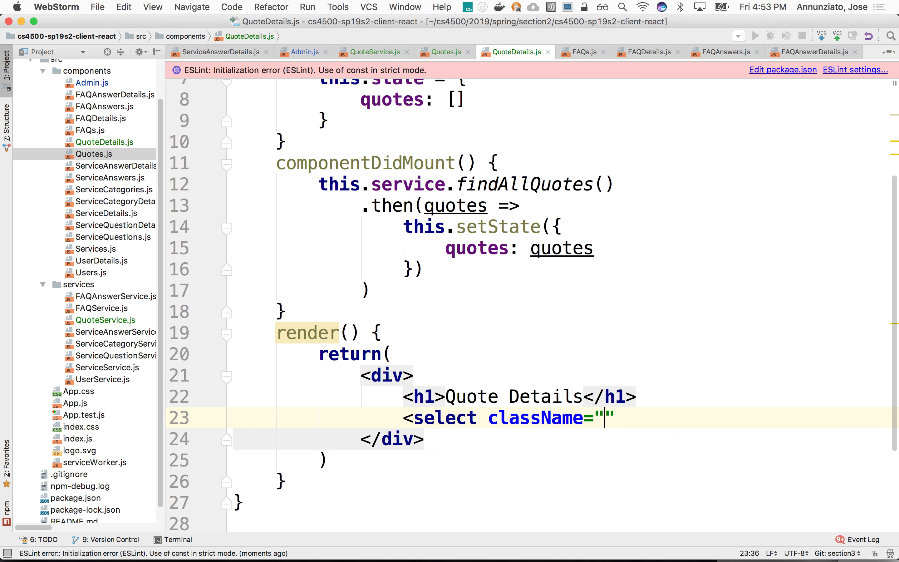
pyautogui.write('form-control">')
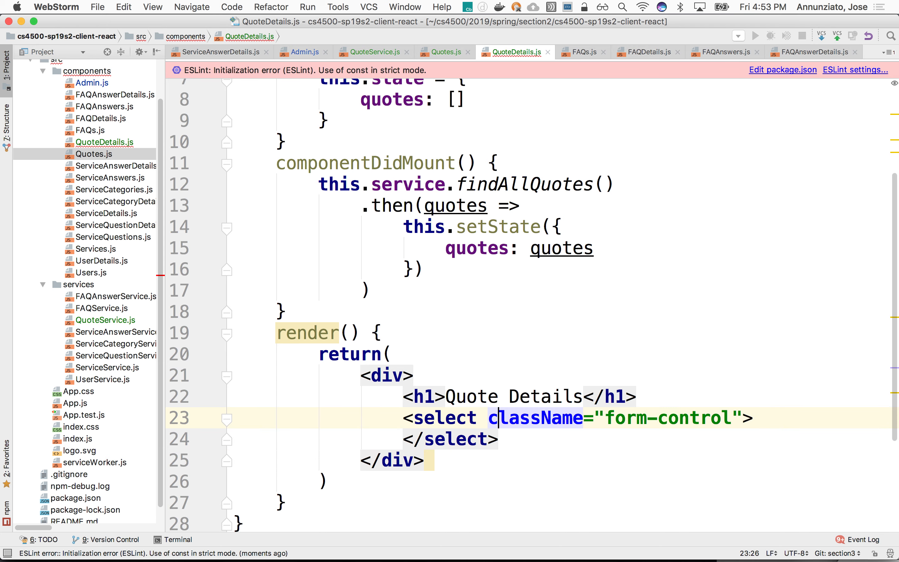
pyautogui.press('enter')
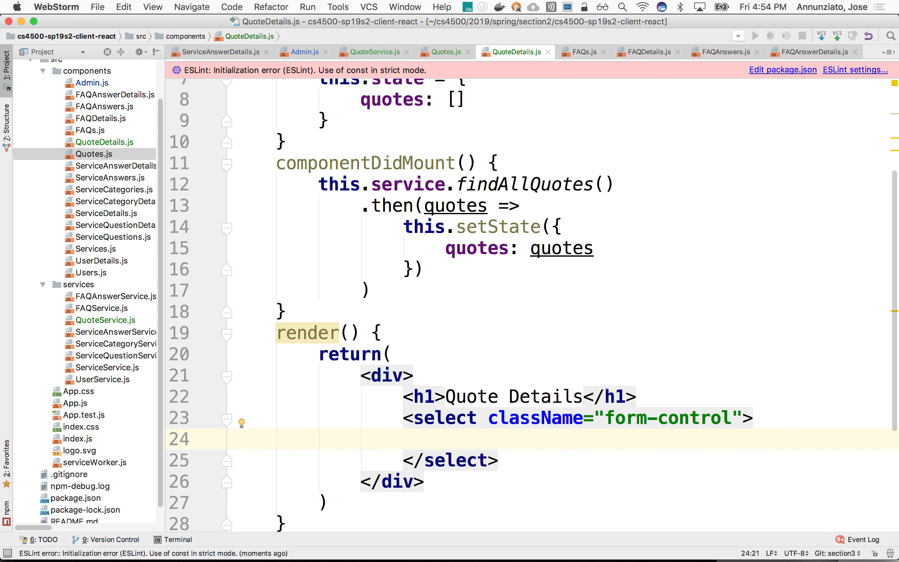
pyautogui.click(446, 439)
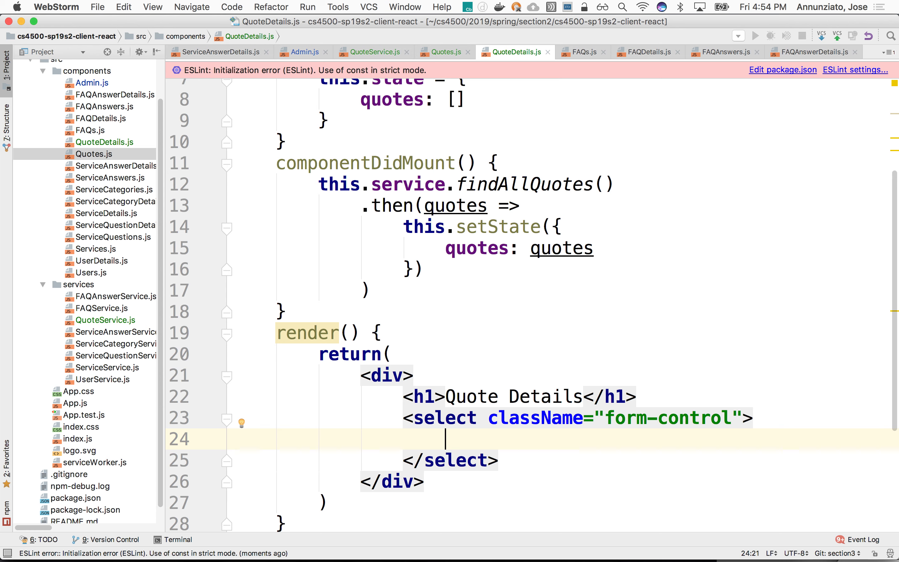
# Map this.state.quotes to <option> elements showing {quotes.id} and {quotes.jobDescription}.
pyautogui.write('{')
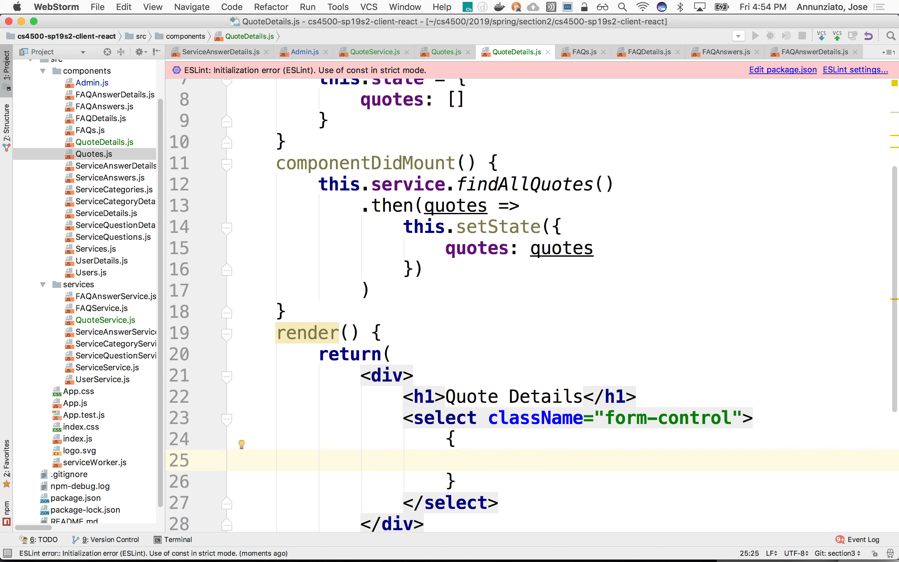
pyautogui.write('this.st')
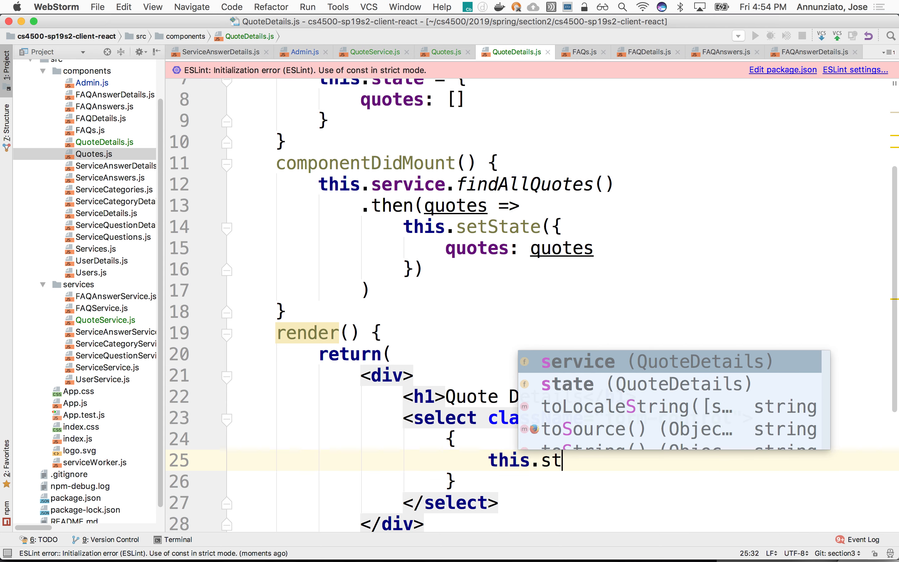
pyautogui.write('ate.quotes.map(quotes =>')
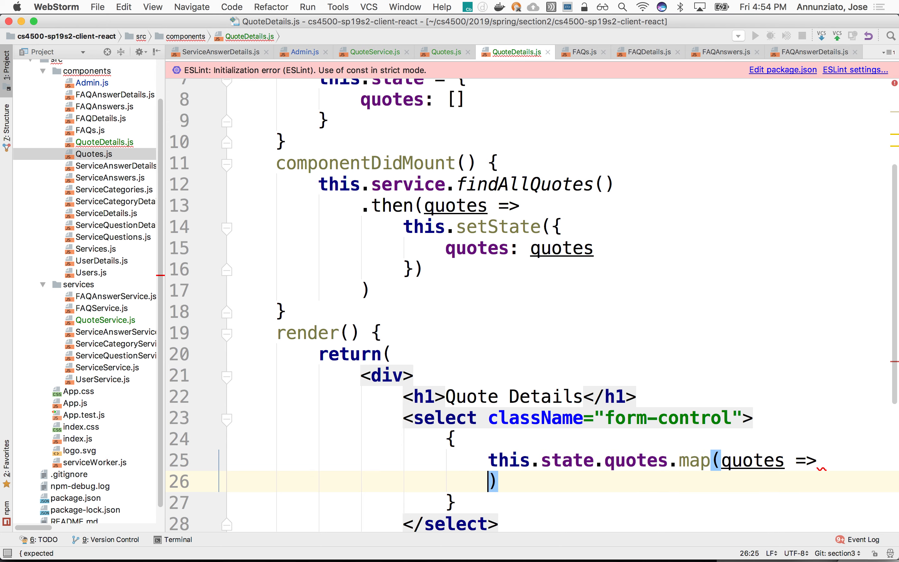
pyautogui.write('<option></option>')
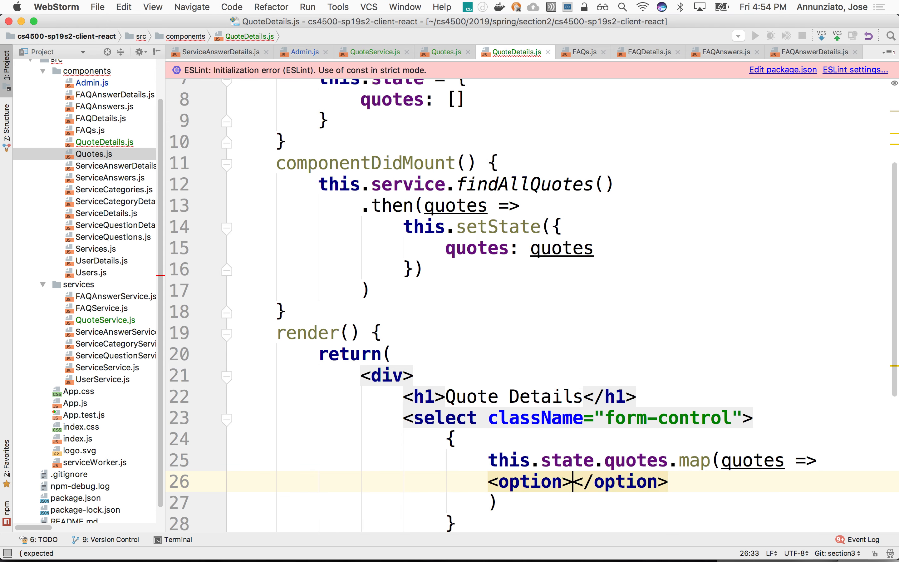
pyautogui.write('{')
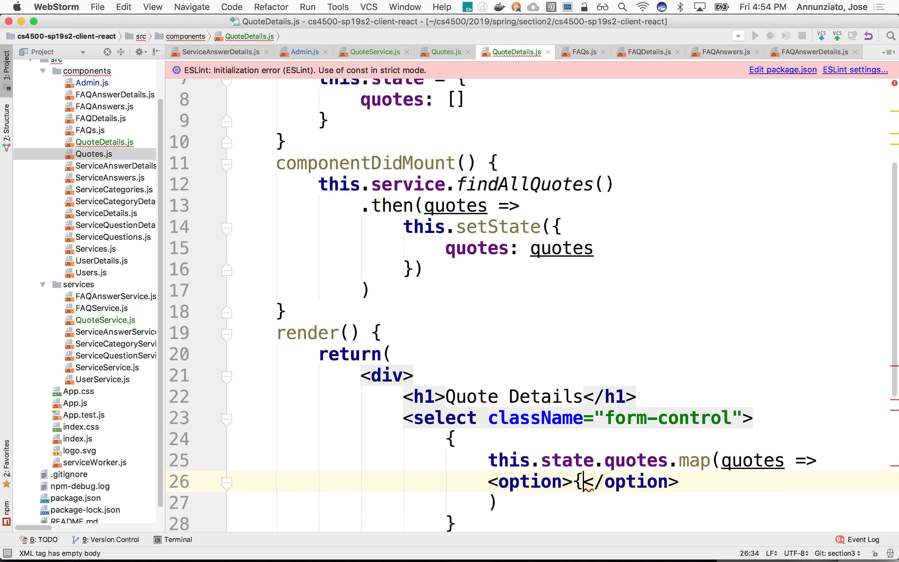
pyautogui.write('}')
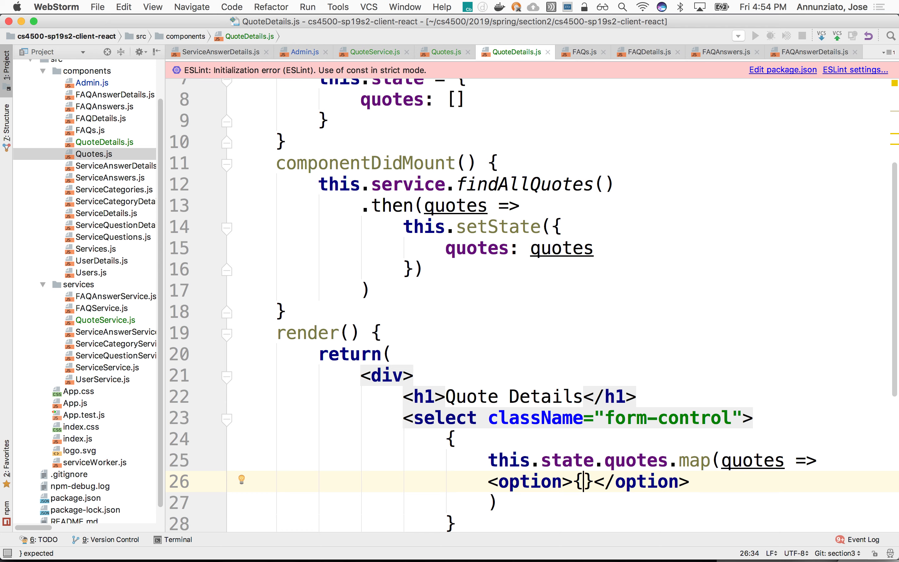
pyautogui.write('quotes.jobDe')
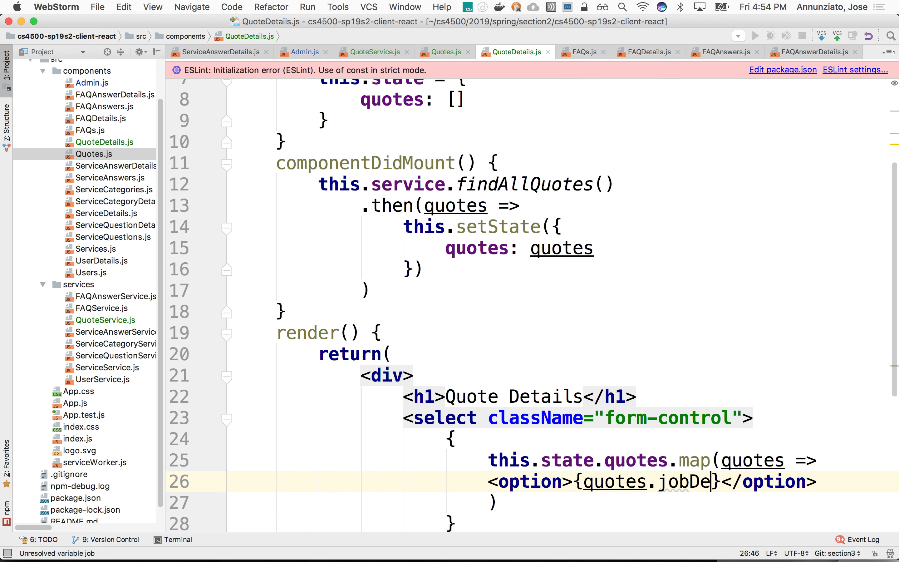
pyautogui.write('scription')
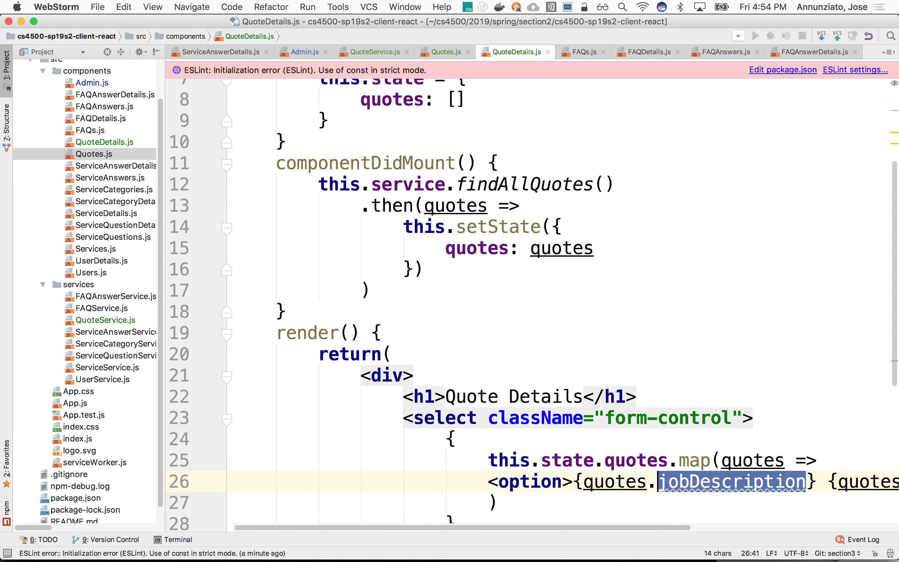
pyautogui.write('id')
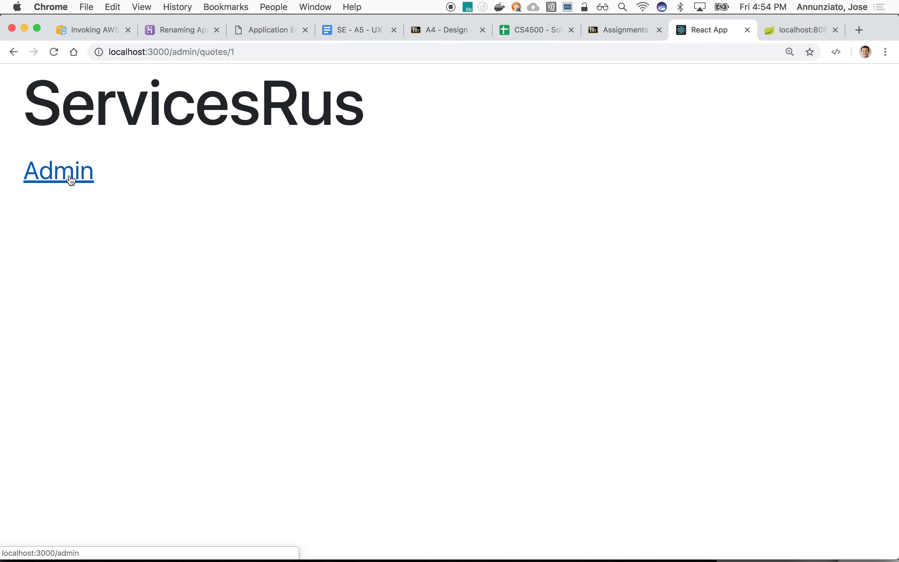
pyautogui.click(57, 171)
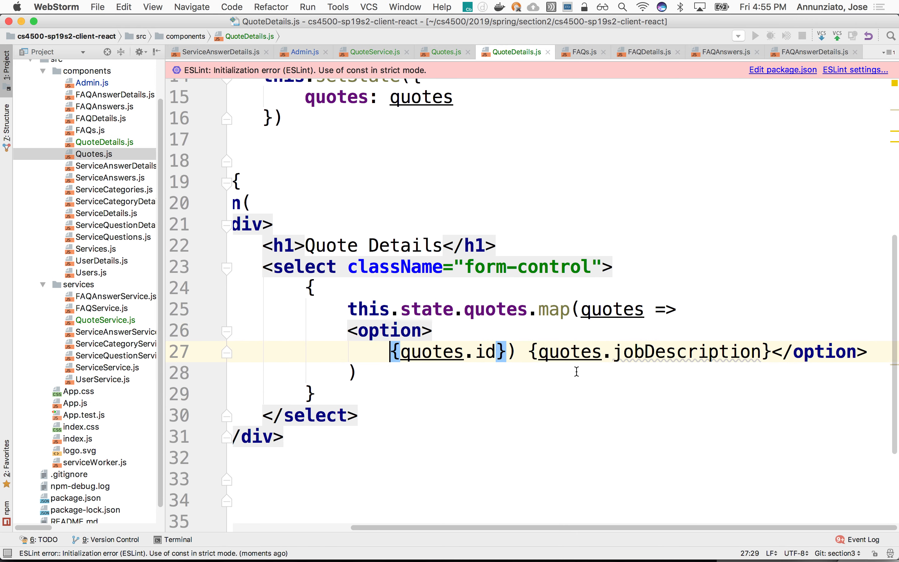
# Move the </option> closing tag onto its own line below the id and job description.
pyautogui.scroll(-3)
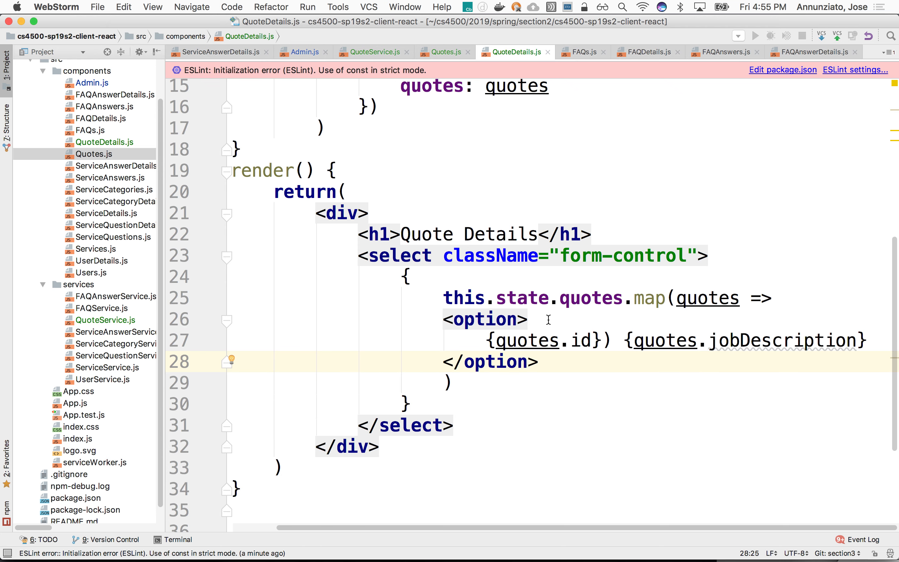
pyautogui.moveTo(600, 302)
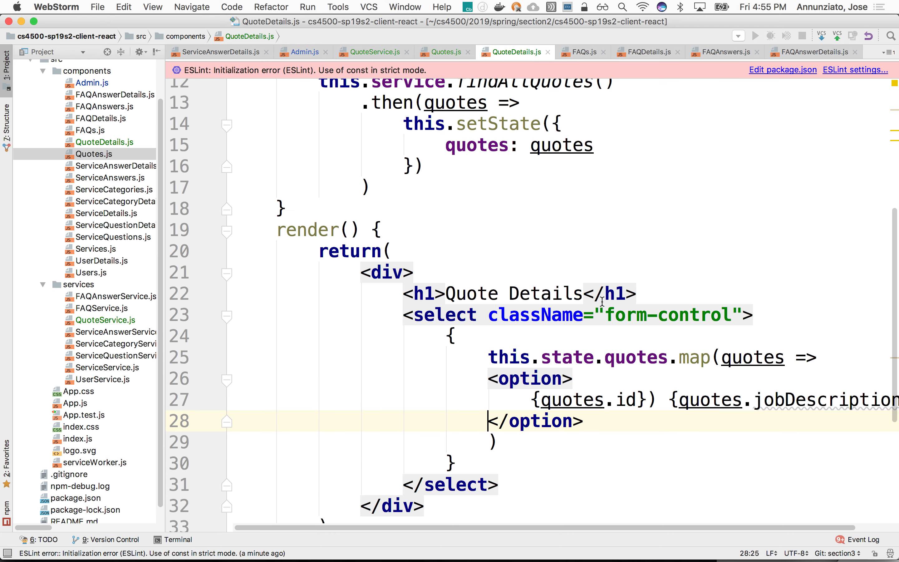
# Add a selectQuote = quoteId => alert(quoteId) handler after componentDidMount.
pyautogui.click(281, 222)
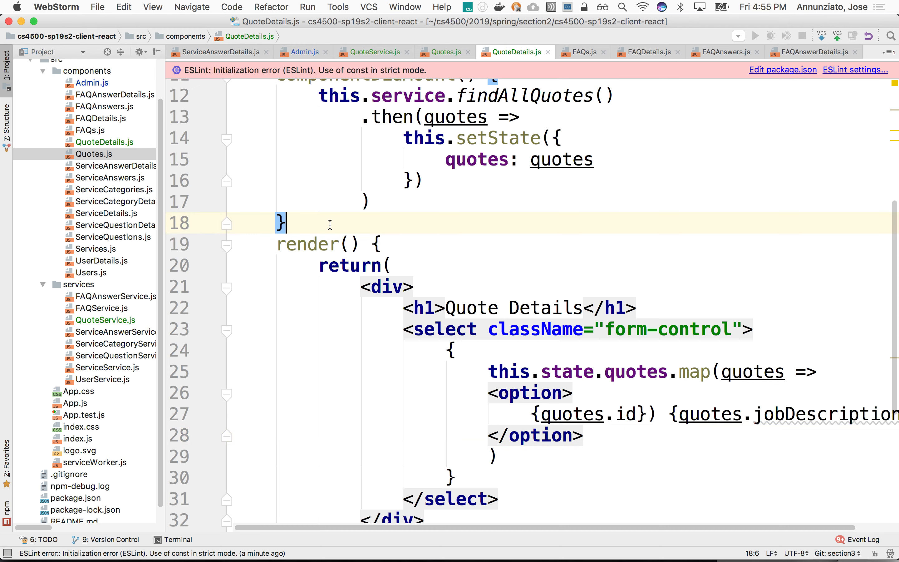
pyautogui.write('selec')
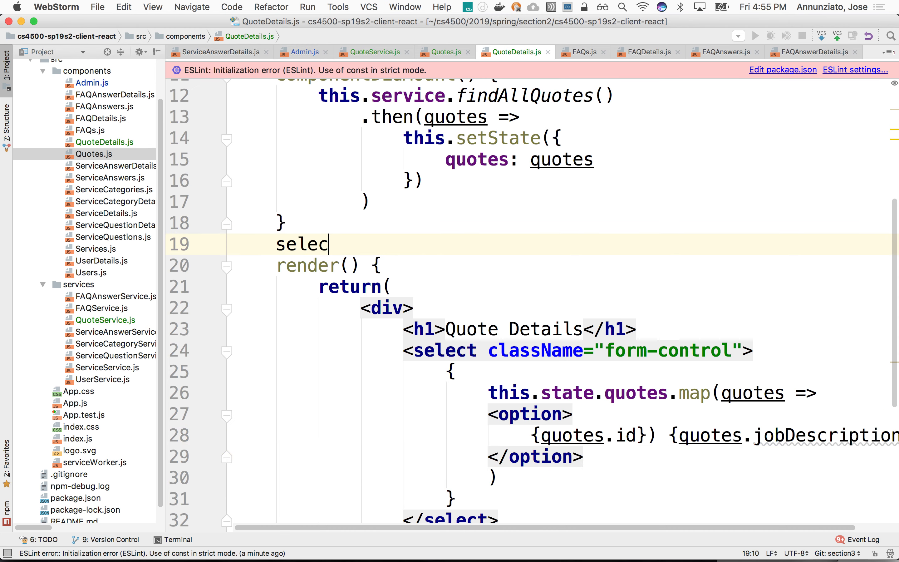
pyautogui.write('t')
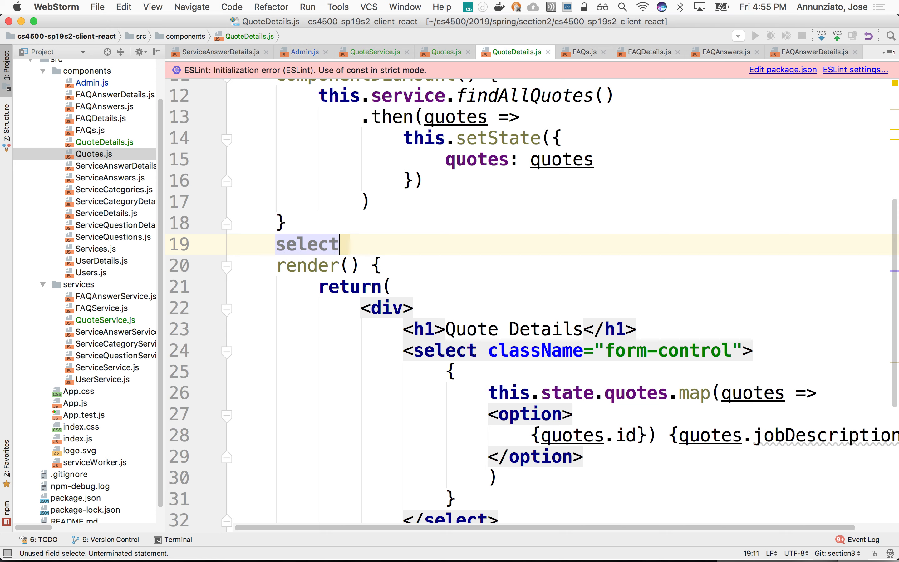
pyautogui.write('Quote')
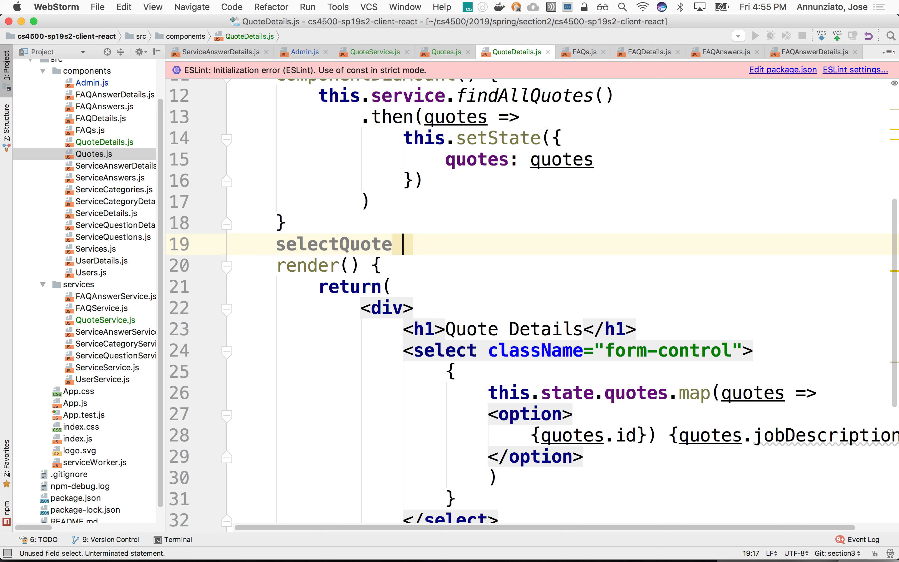
pyautogui.write('= quote')
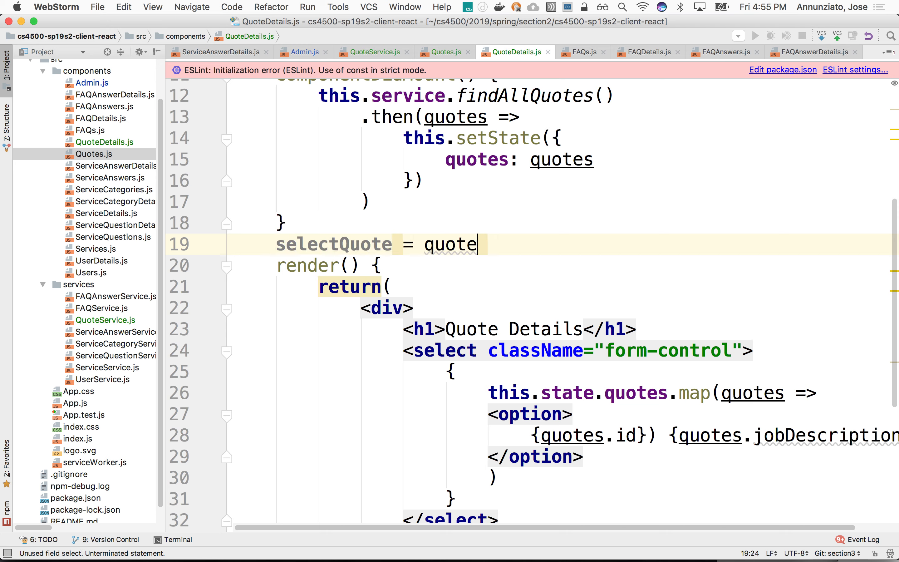
pyautogui.write('Id')
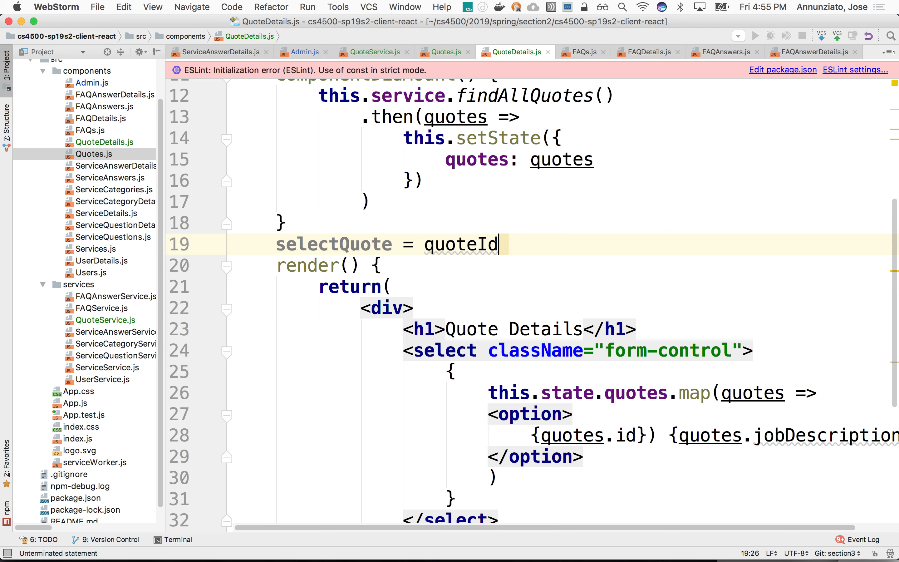
pyautogui.write('=')
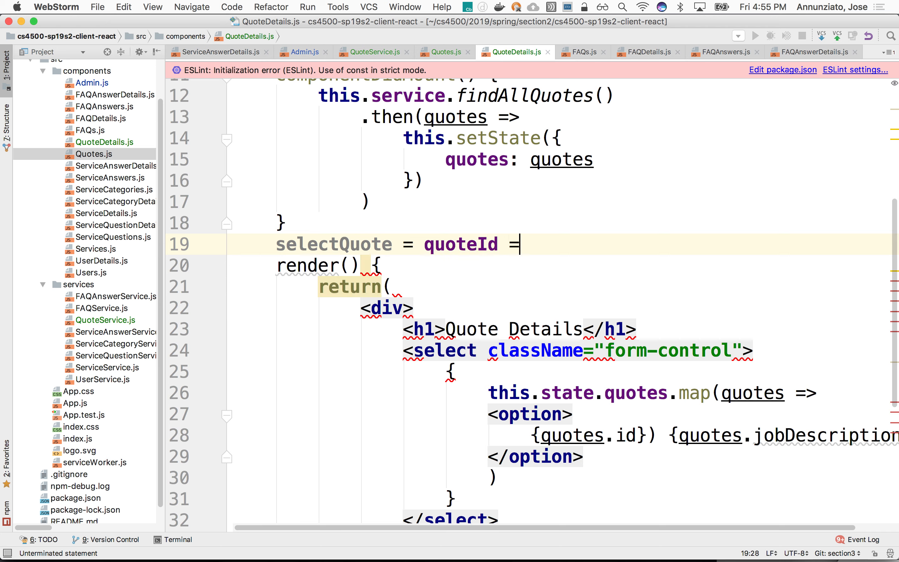
pyautogui.press('enter')
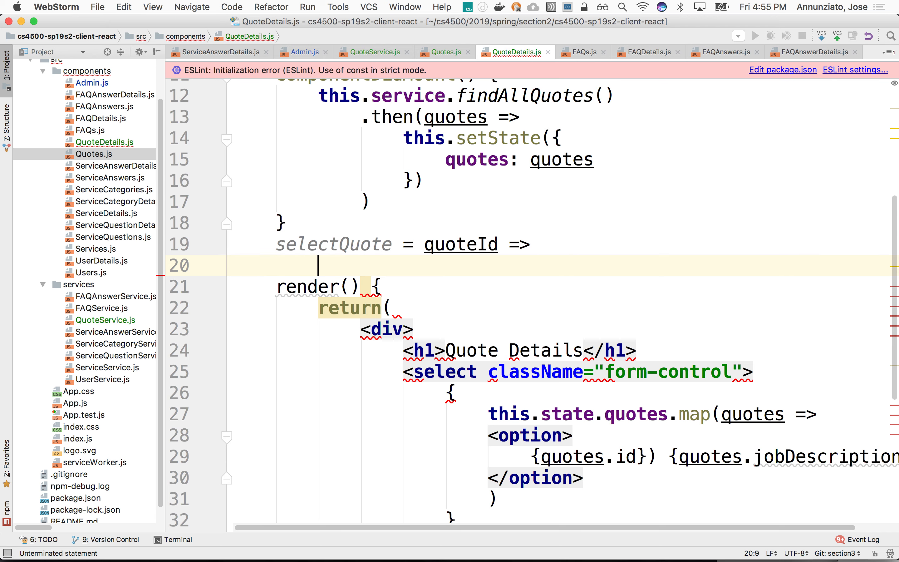
pyautogui.write('alert')
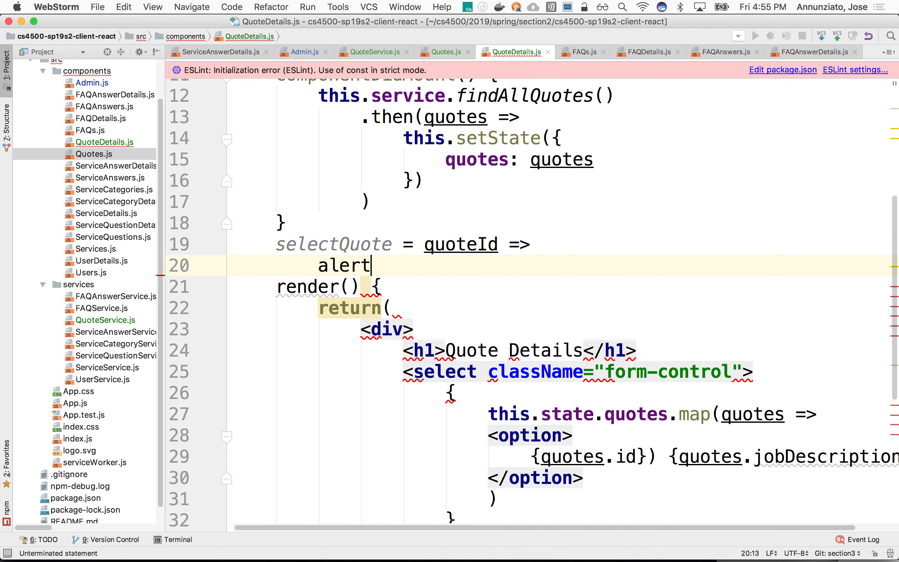
pyautogui.write('(qu')
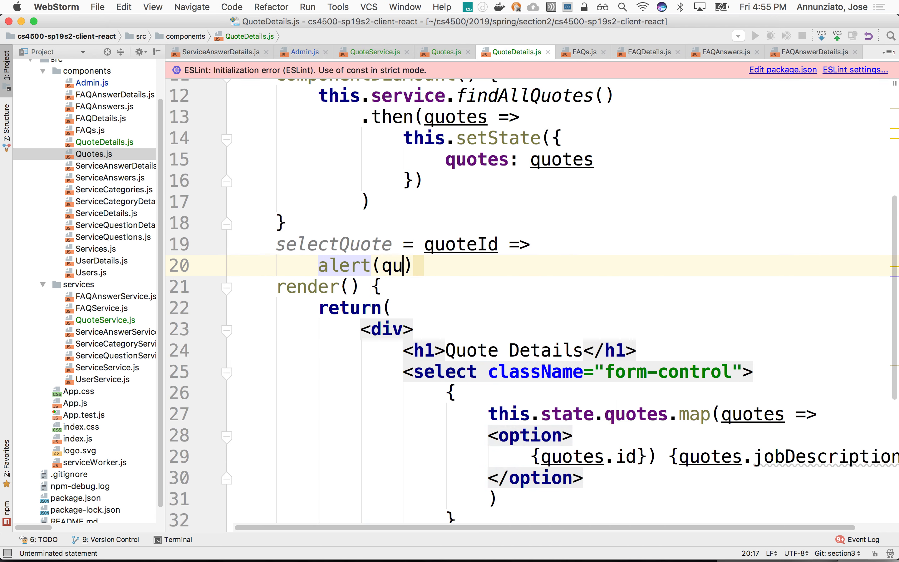
pyautogui.write('oteId')
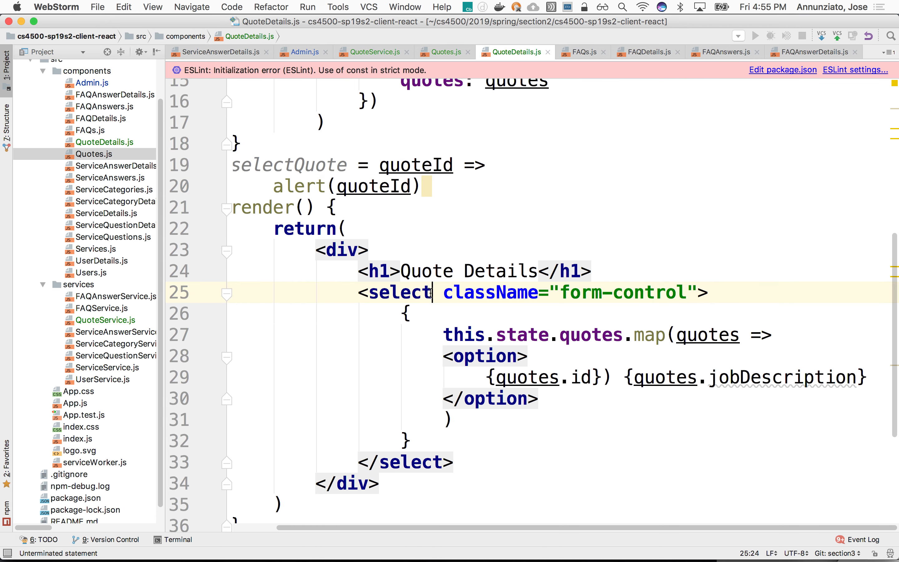
# Give the select onChange={e => this.selectQuote(e.target.value)}.
pyautogui.press('enter')
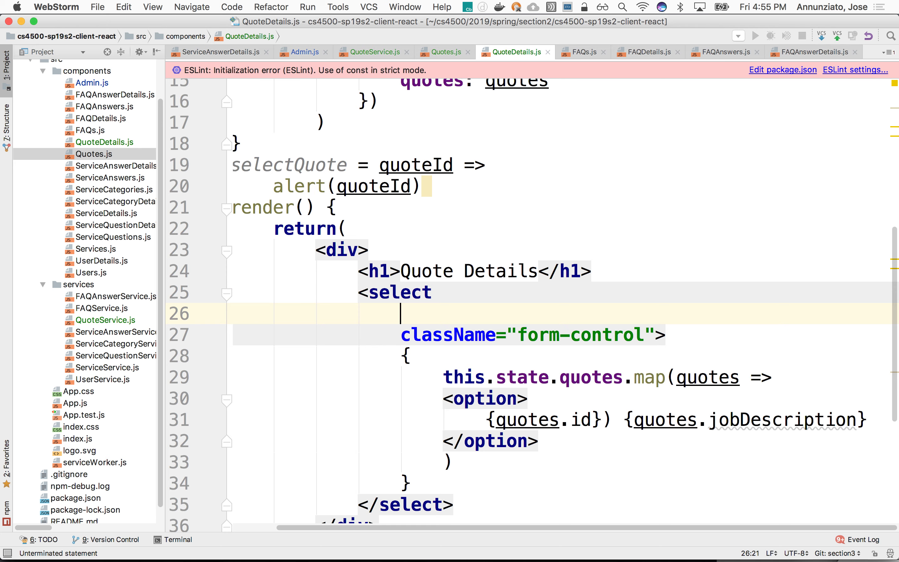
pyautogui.write('onChange={')
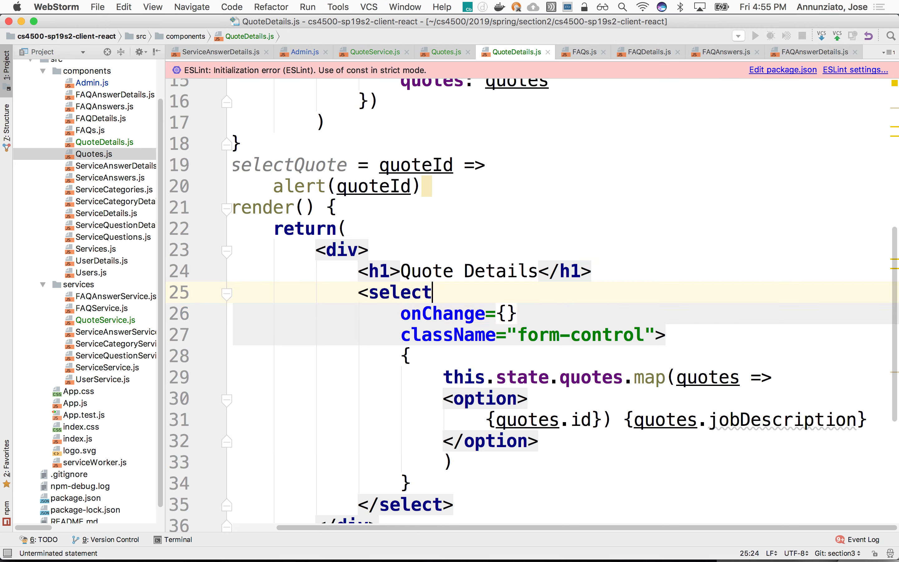
pyautogui.write('th')
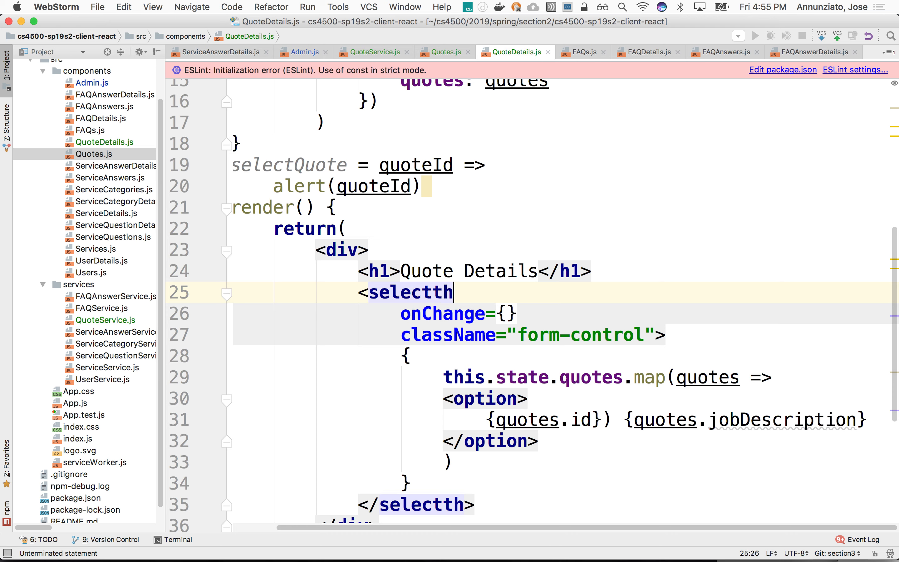
pyautogui.press('Backspace')
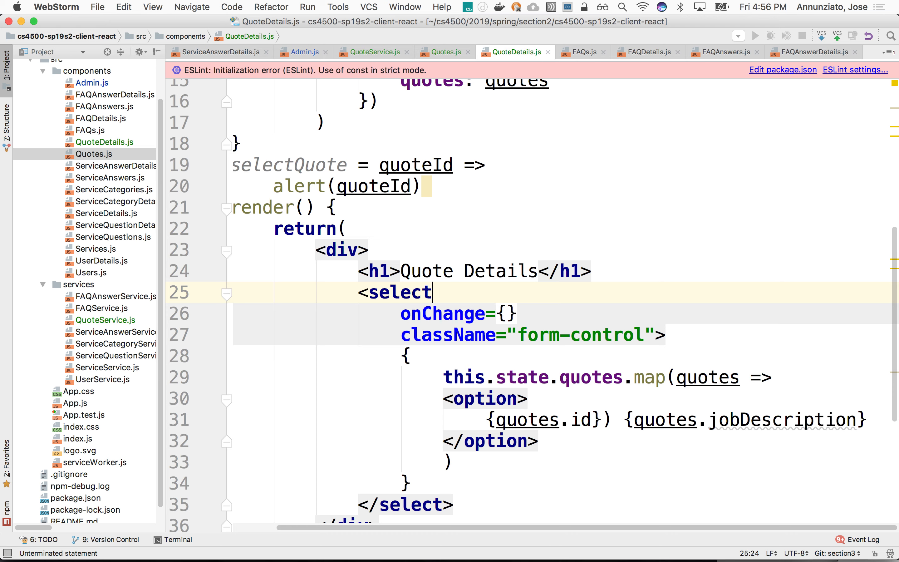
pyautogui.write('this.')
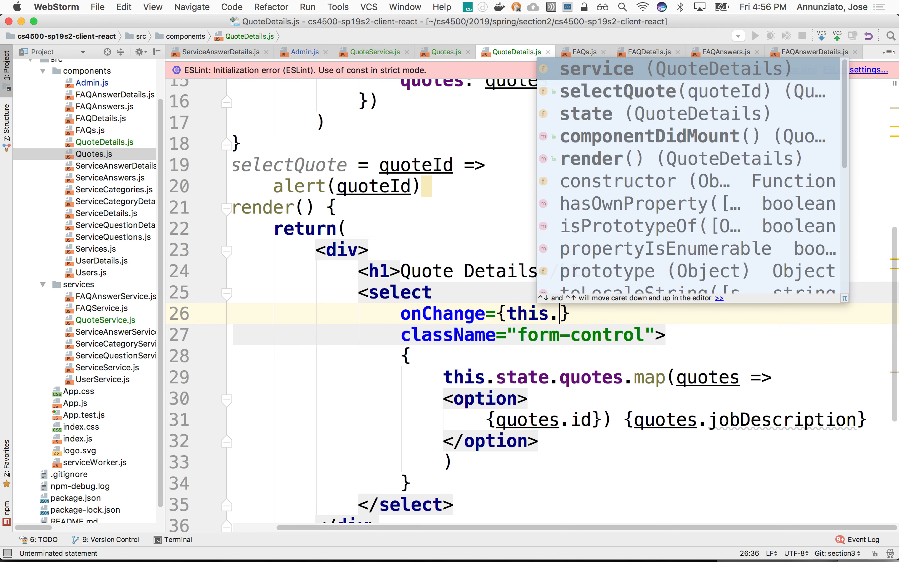
pyautogui.press('Escape')
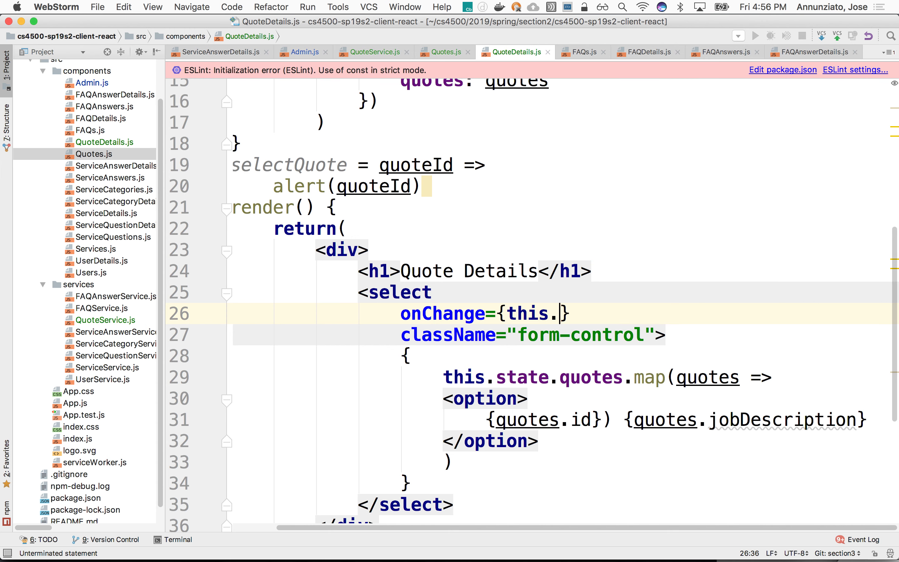
pyautogui.write('selectQuote()')
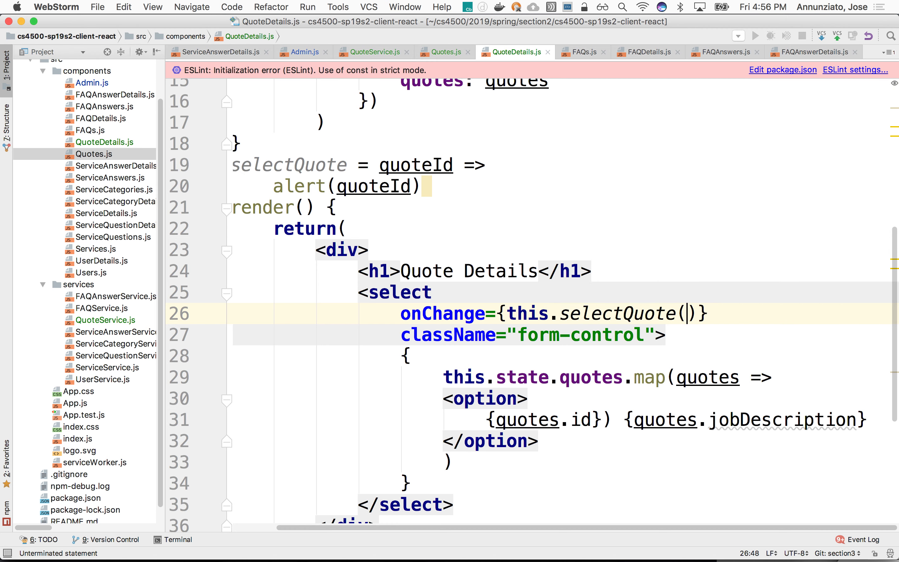
pyautogui.press('backspace')
pyautogui.write('e ')
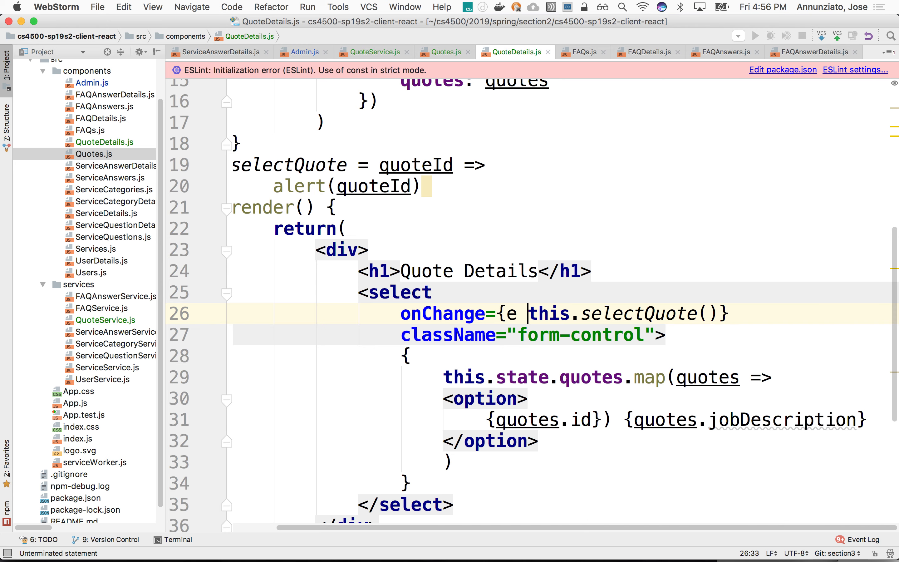
pyautogui.write('=>')
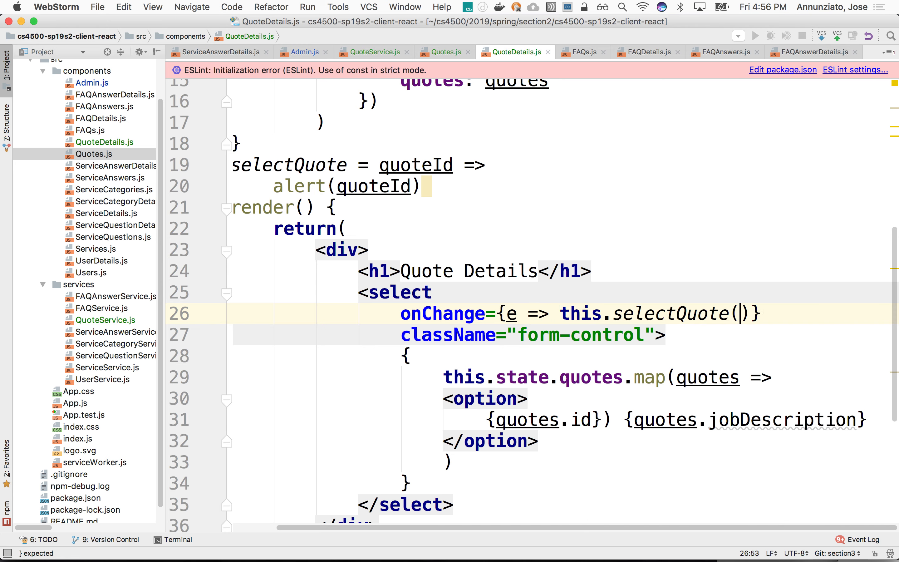
pyautogui.write('t')
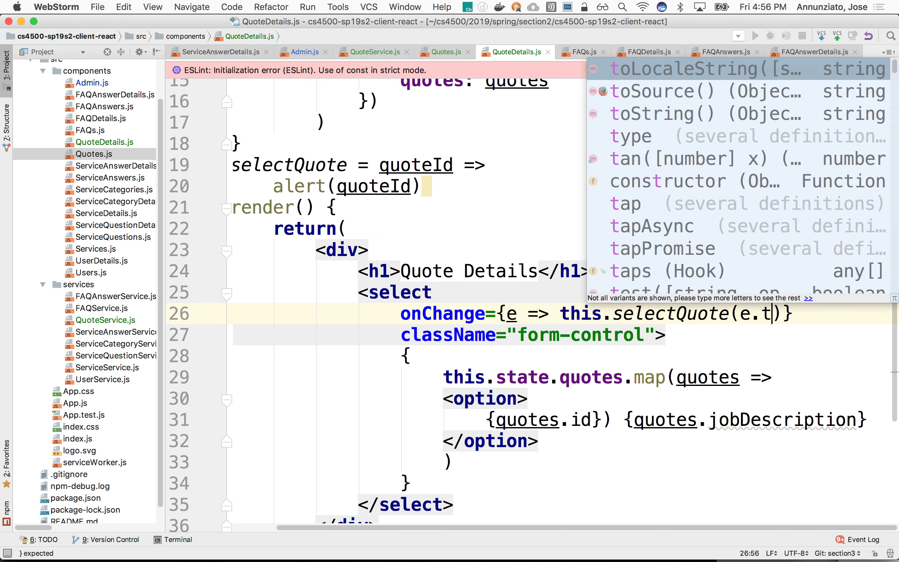
pyautogui.write('arget')
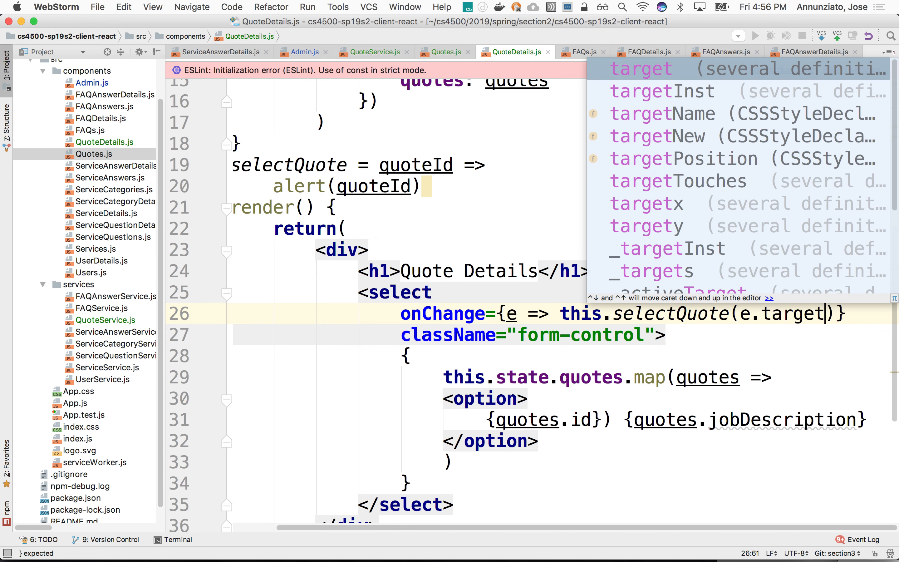
pyautogui.write('.')
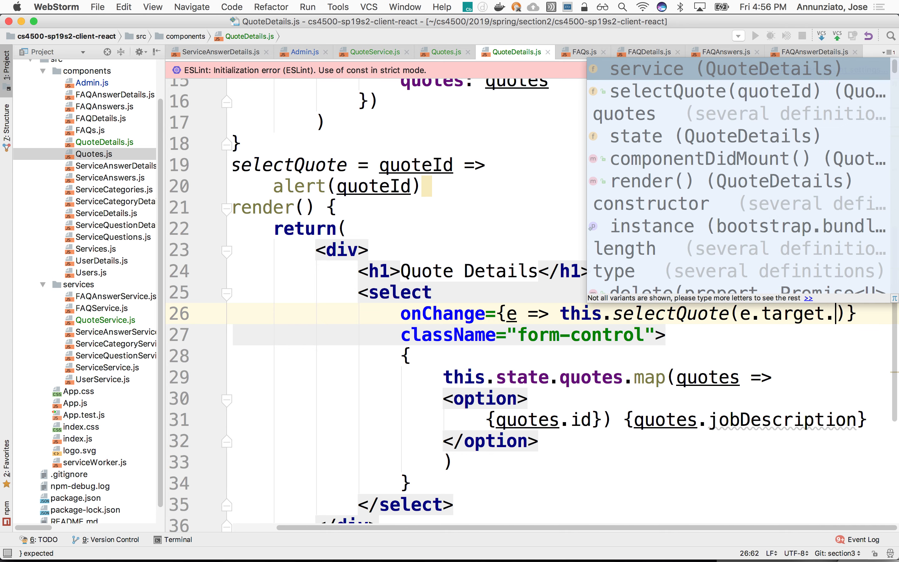
pyautogui.write('value')
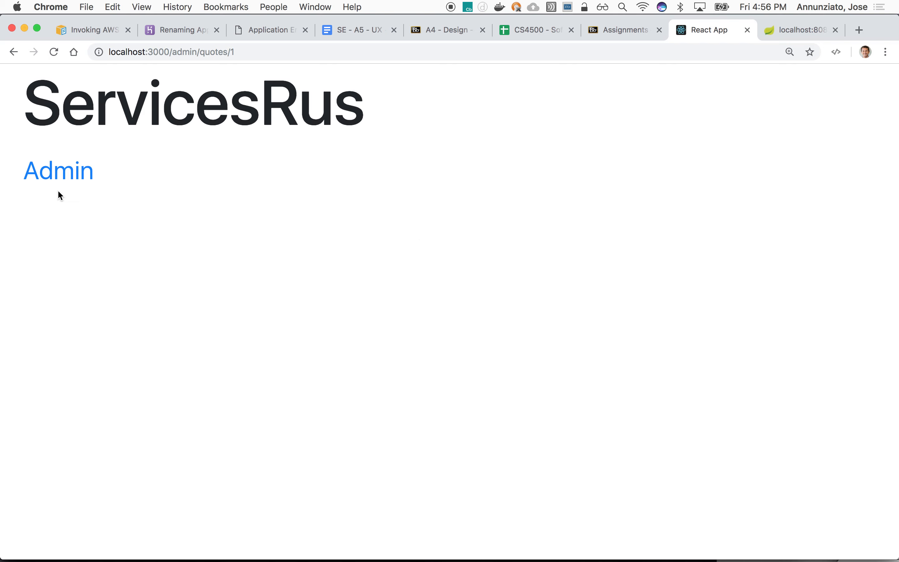
pyautogui.click(58, 170)
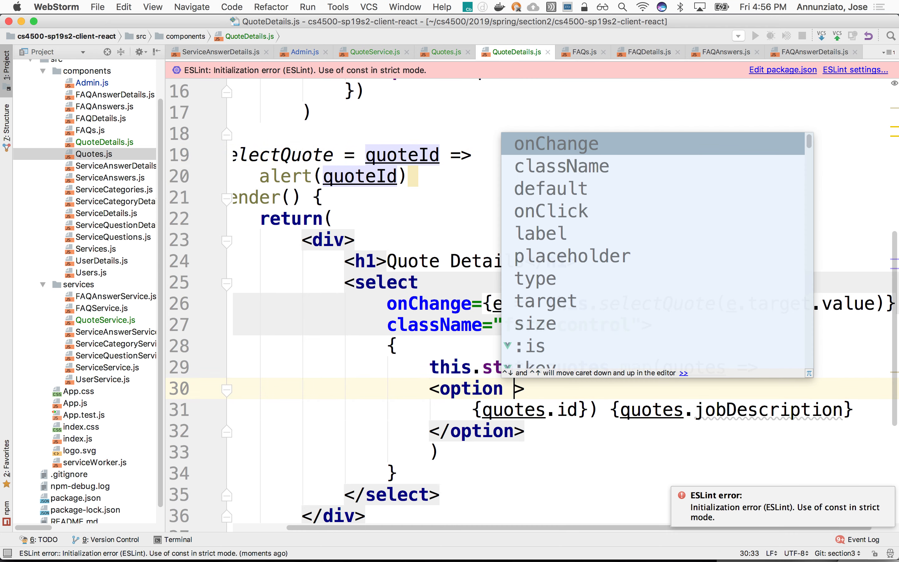
# Set each option's value={quote.id}, renaming the map parameter to quote.
pyautogui.write('value=')
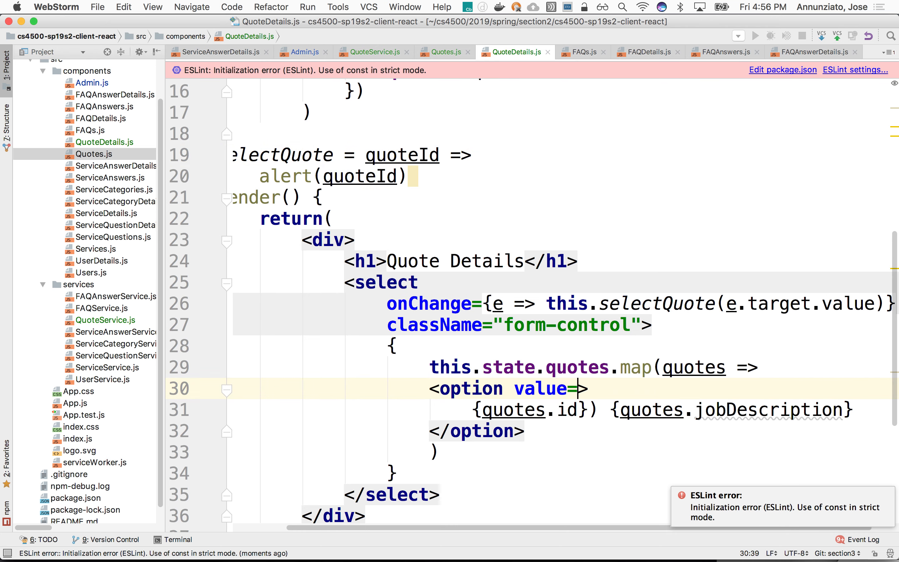
pyautogui.write('{quote')
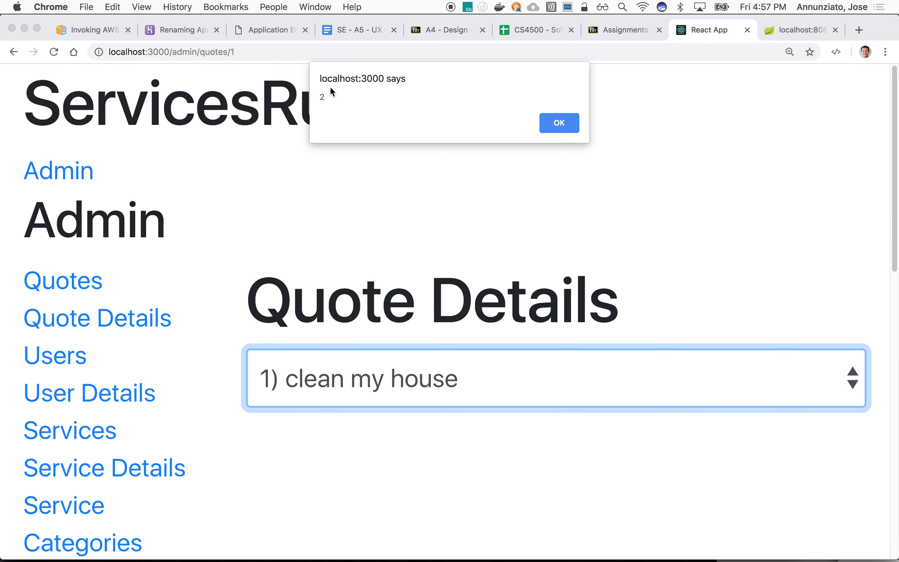
# Dismiss the browser alert showing the selected quote id 2.
pyautogui.click(558, 123)
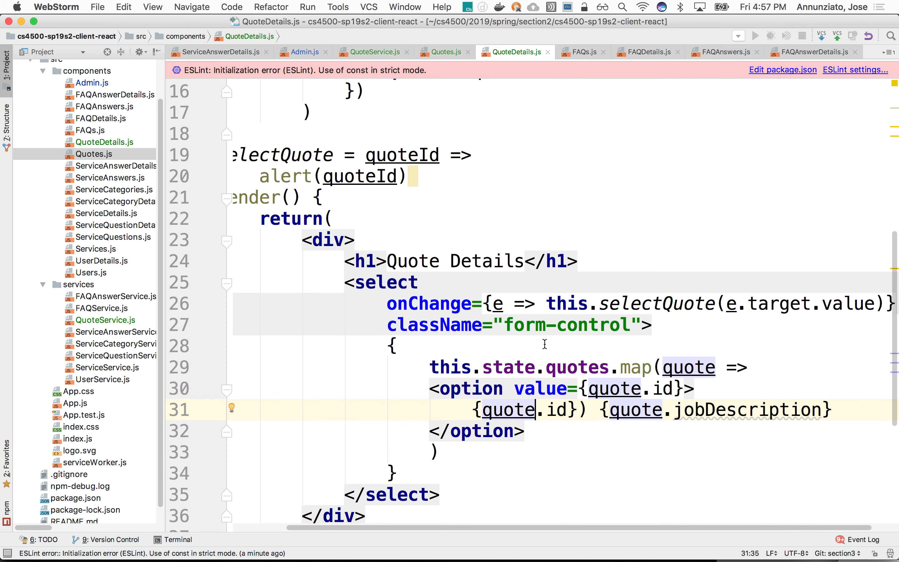
# Jump from the findAllQuotes call in componentDidMount to its declaration in QuoteService.js.
pyautogui.scroll(-3)
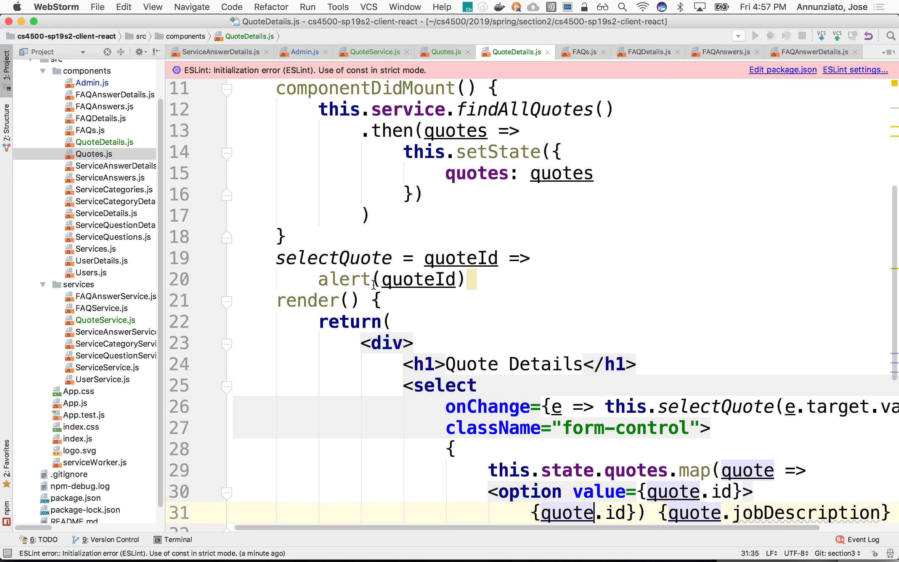
pyautogui.doubleClick(408, 119)
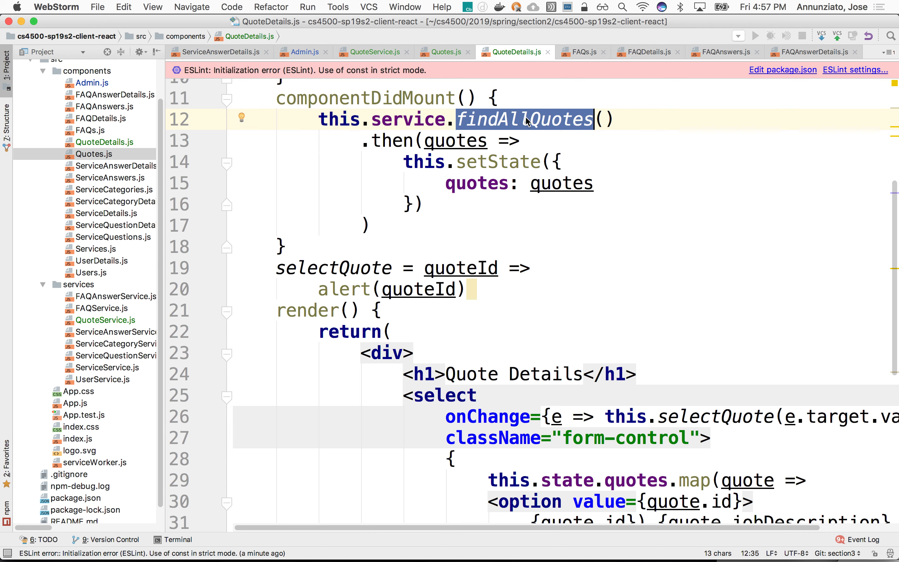
pyautogui.moveTo(525, 120)
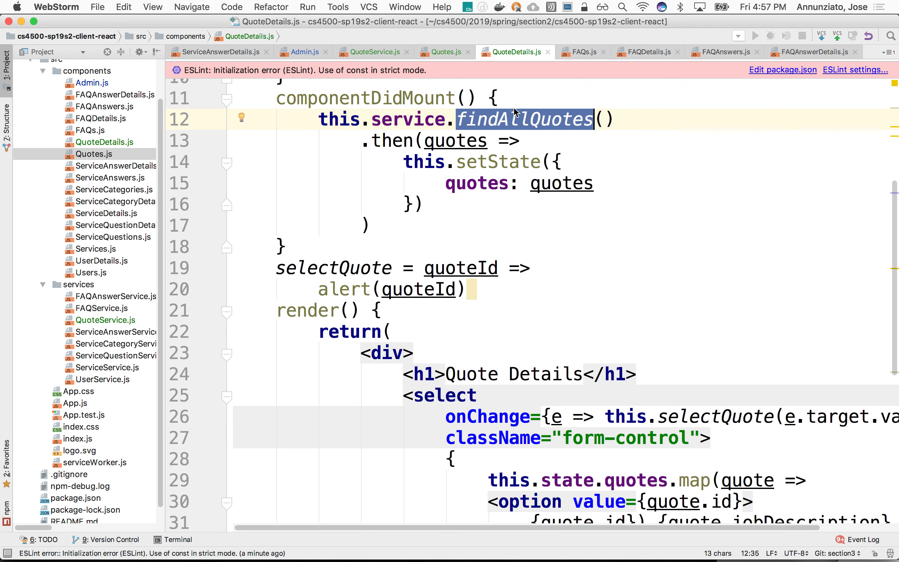
pyautogui.click(372, 52)
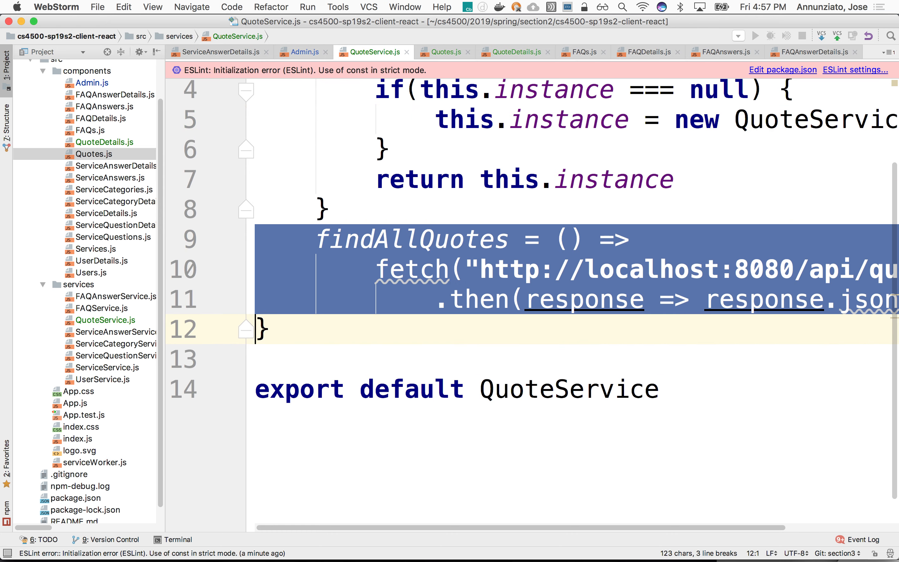
# Paste a copy of findAllQuotes as findQuoteById(quoteId), appending "/" + quoteId to the quotes URL.
pyautogui.press('cmd+v')
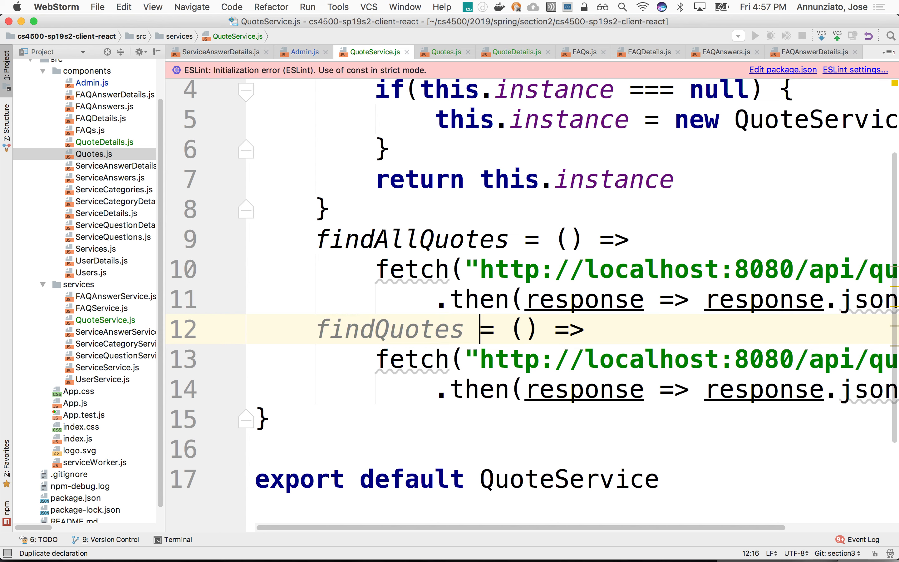
pyautogui.write('ById')
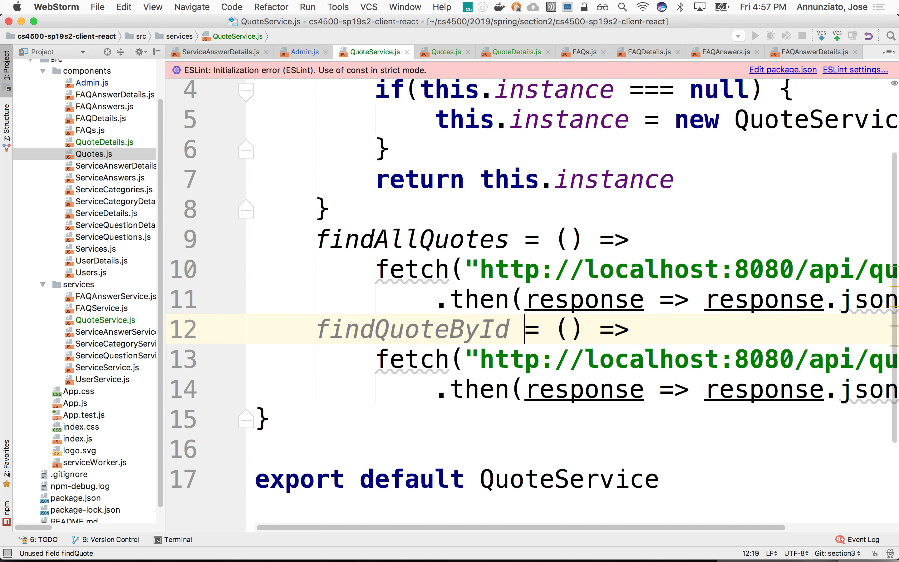
pyautogui.write('quoteId')
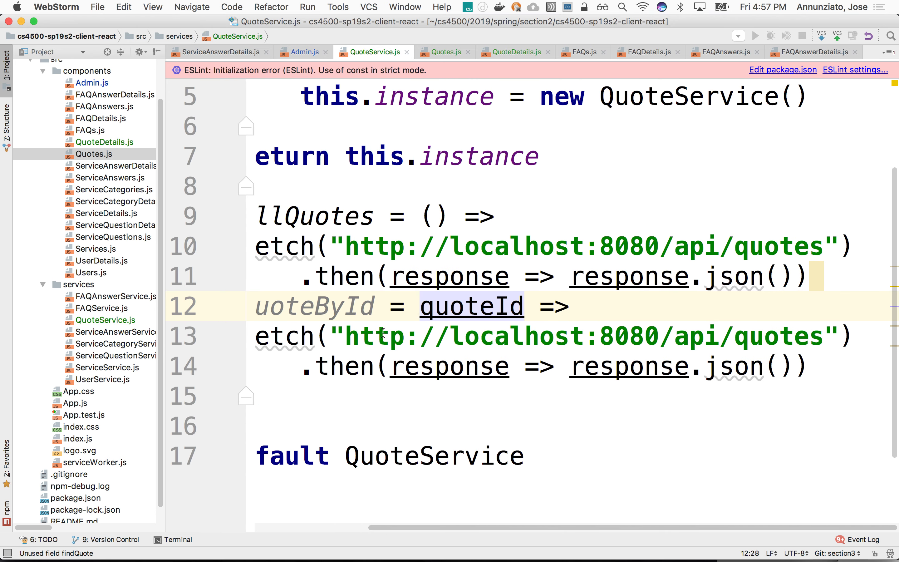
pyautogui.write('/')
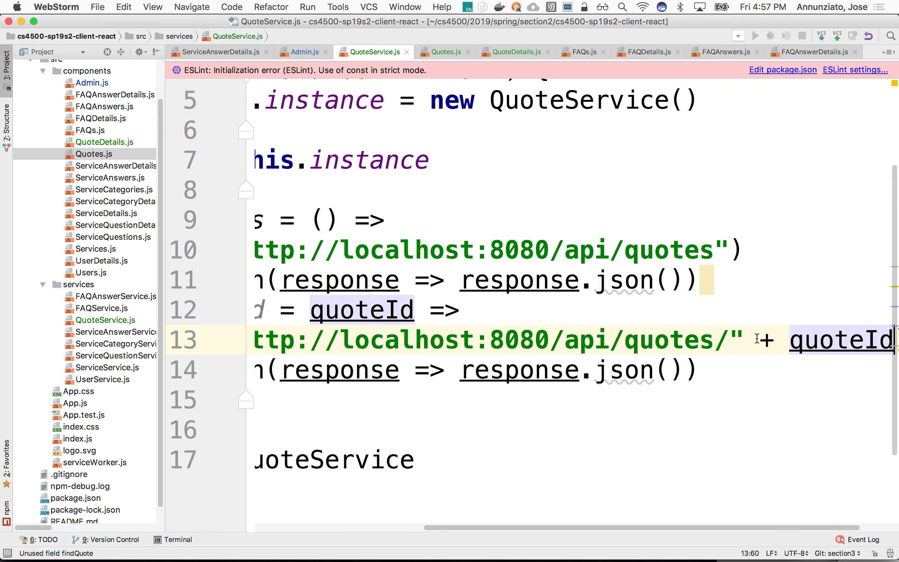
pyautogui.click(304, 52)
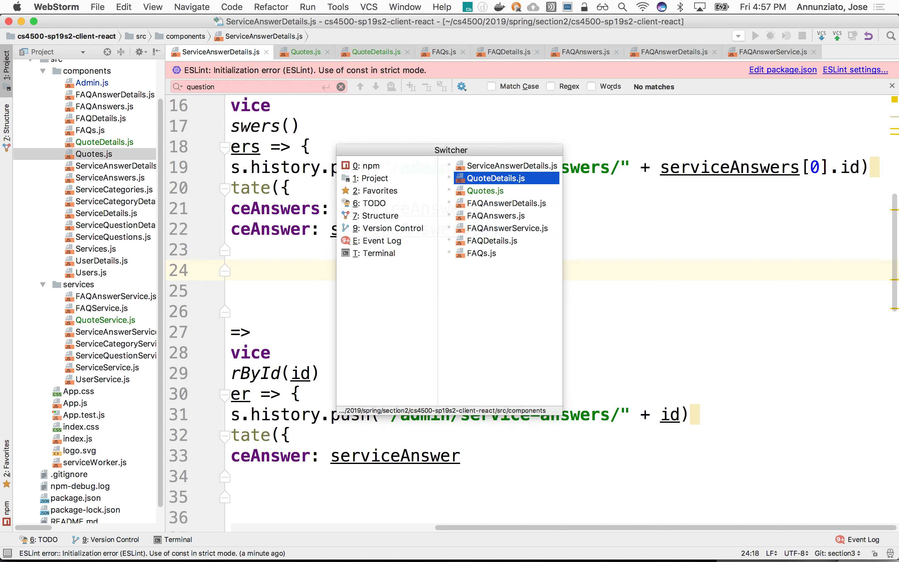
# In QuoteDetails selectQuote, call this.service.findQuoteById(quoteId).then(quote => this.setState({quote: quote})).
pyautogui.click(491, 178)
pyautogui.write('this.')
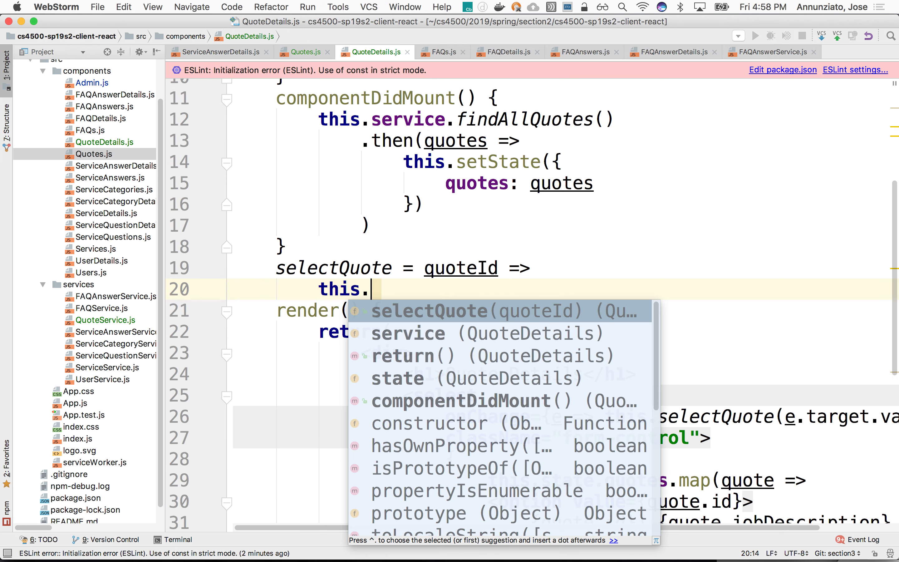
pyautogui.write('service.')
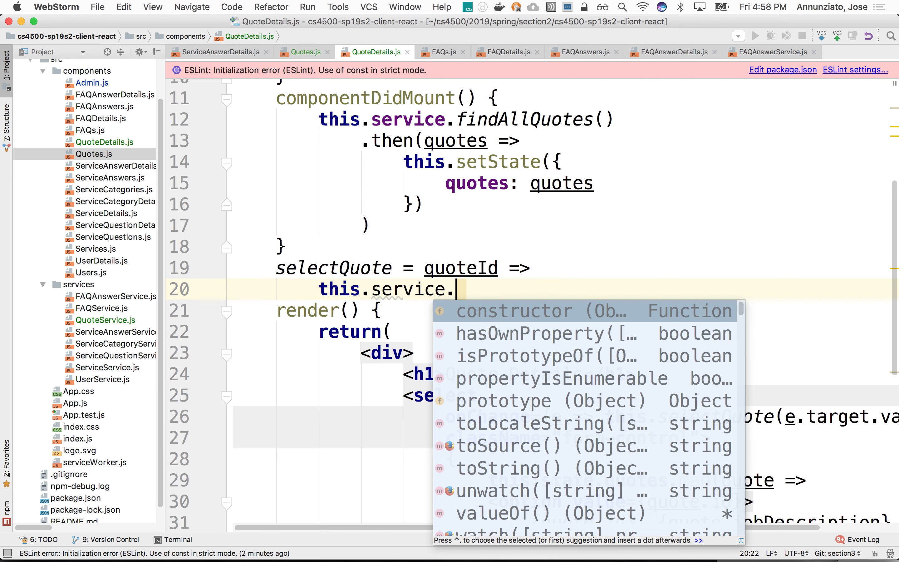
pyautogui.write('findQ')
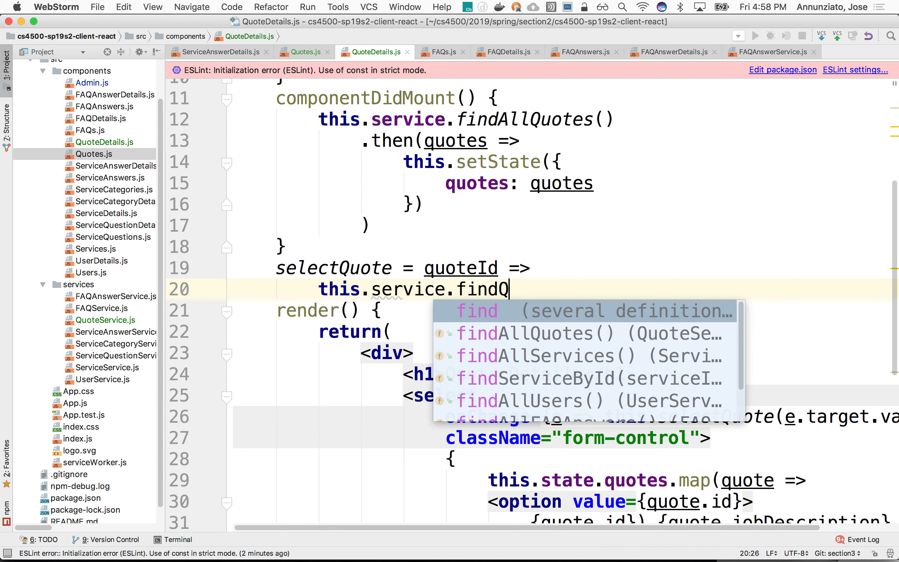
pyautogui.write('Uo\\')
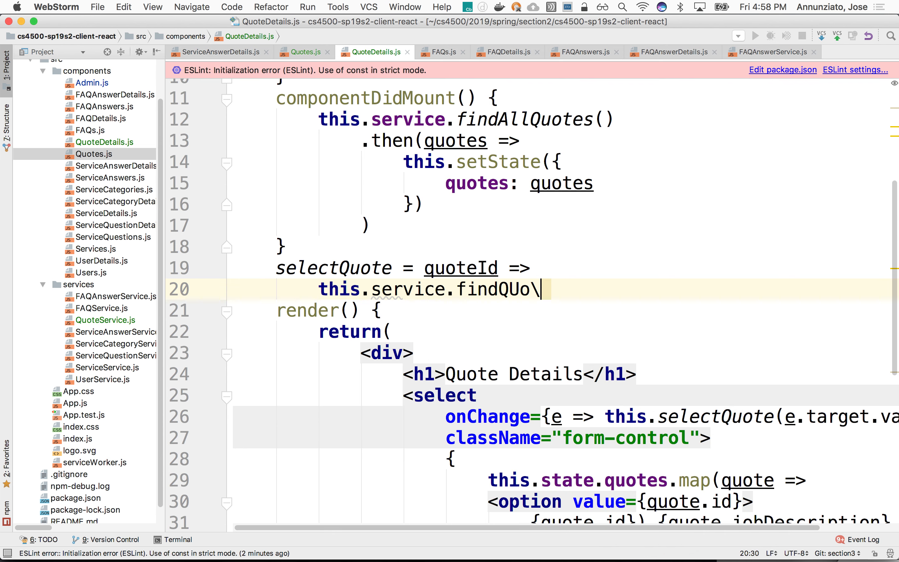
pyautogui.write('teById(quoteId')
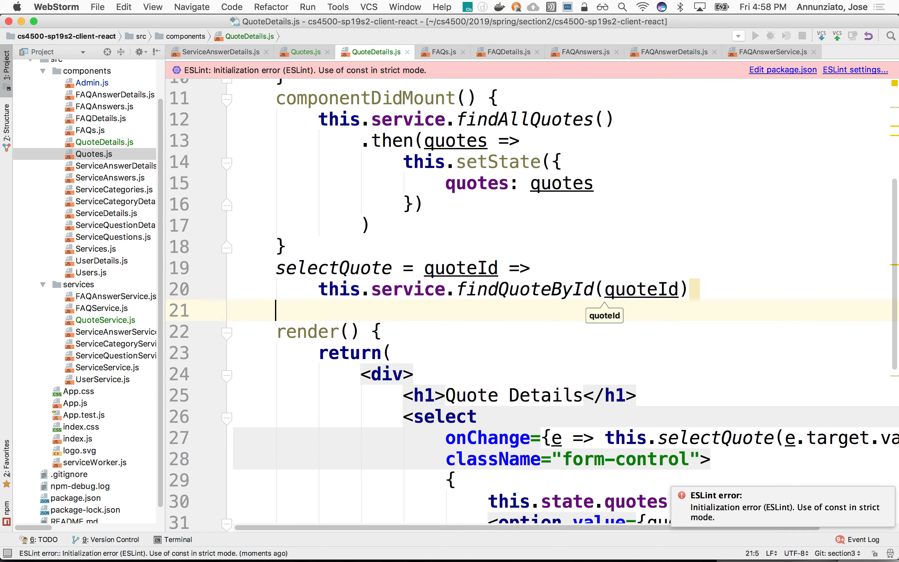
pyautogui.write('.then(quote =>')
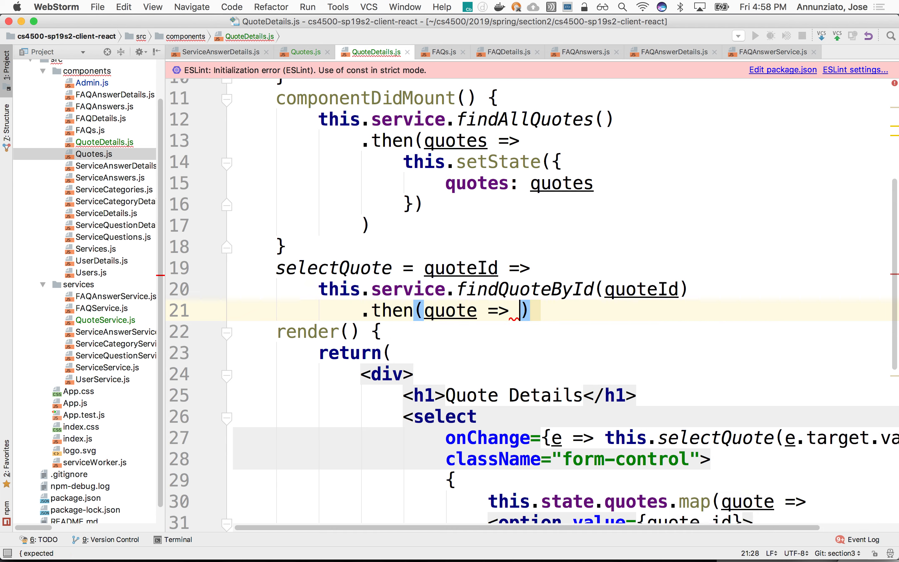
pyautogui.write('this.s')
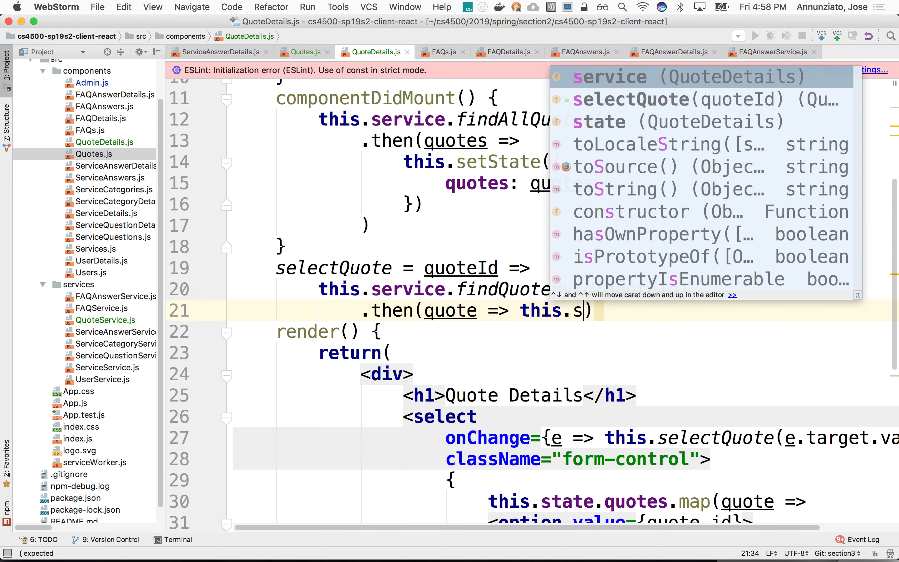
pyautogui.write('etState({')
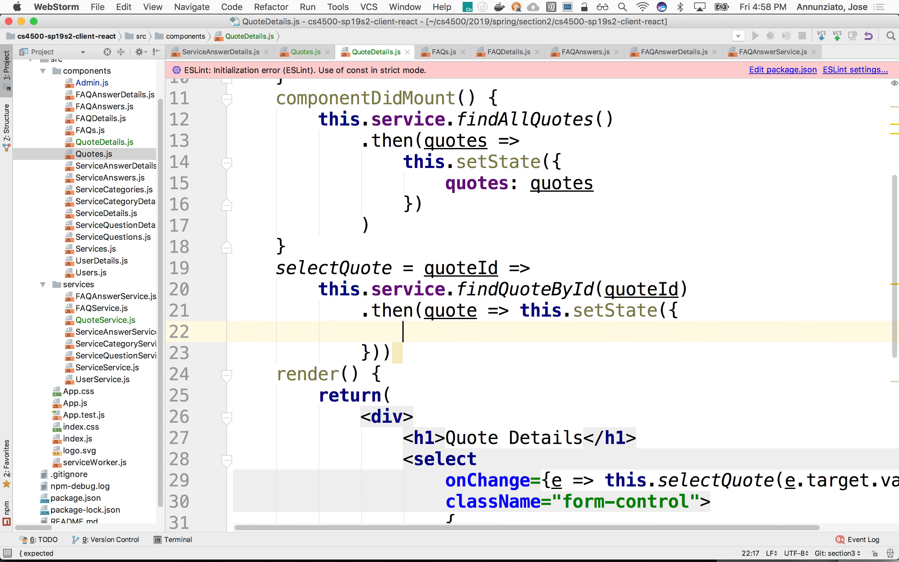
pyautogui.write('quote: quote')
pyautogui.write('quote: {}')
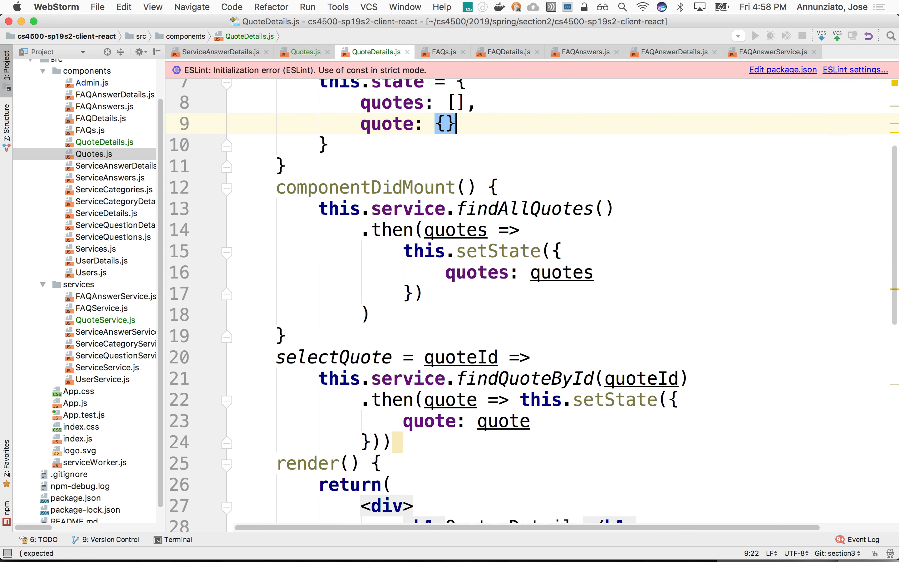
# Render {quote.jobDescription} below the select dropdown.
pyautogui.scroll(-3)
pyautogui.write('{quote.')
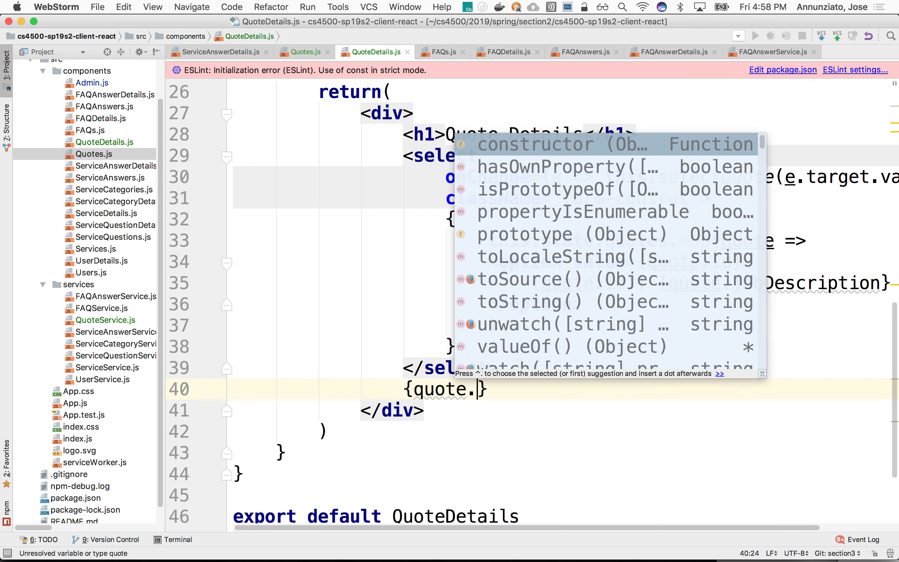
pyautogui.write('jobD')
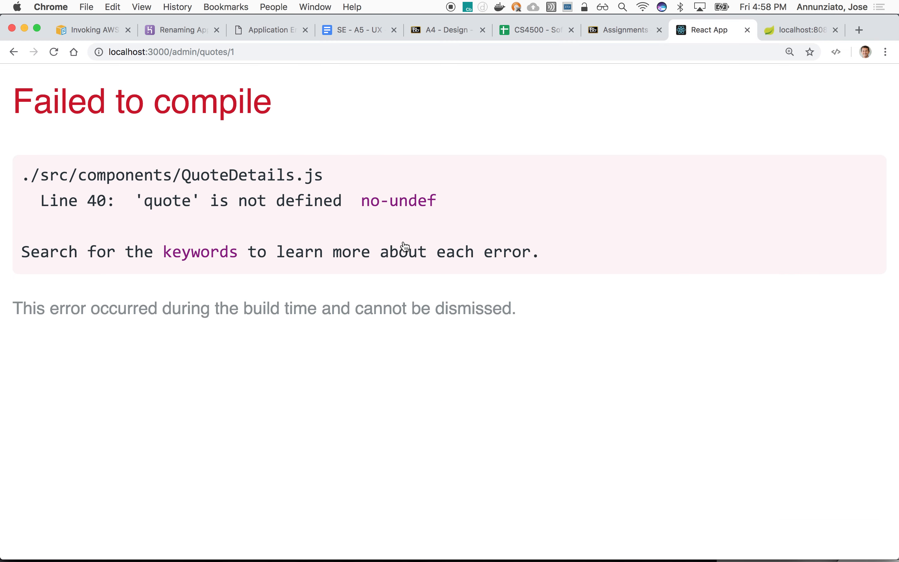
pyautogui.moveTo(251, 237)
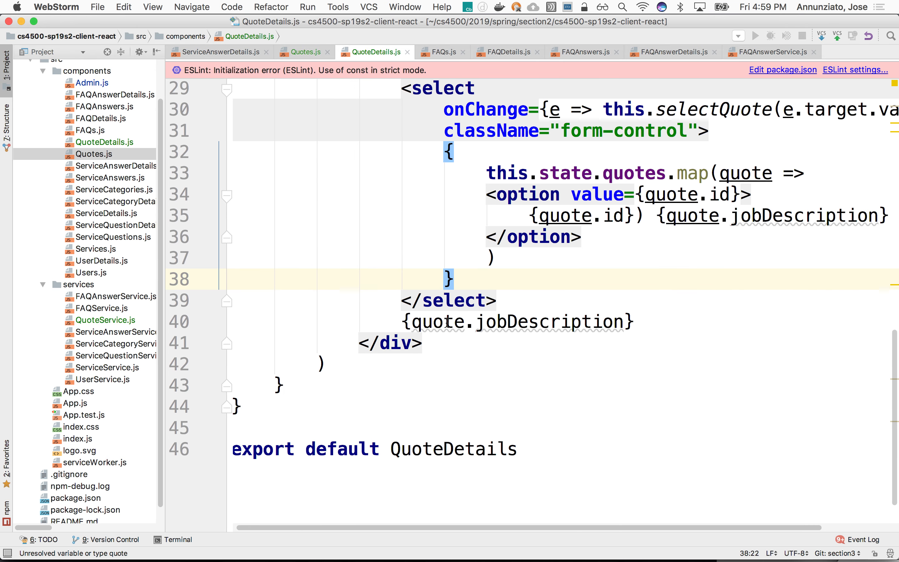
# Read this.state.quote.jobDescription instead, then verify by choosing the "walk my dogs" quote in Chrome.
pyautogui.write('this.state')
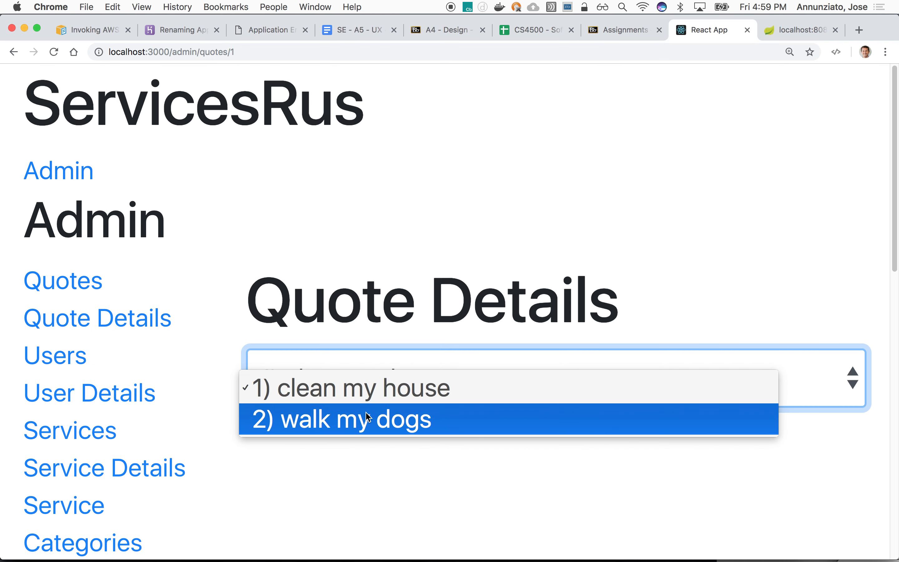
pyautogui.click(341, 418)
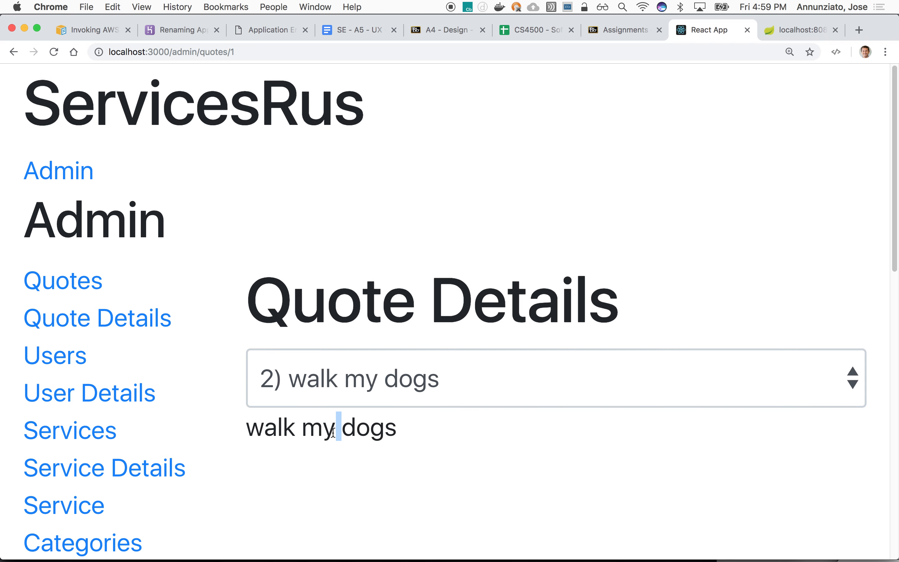